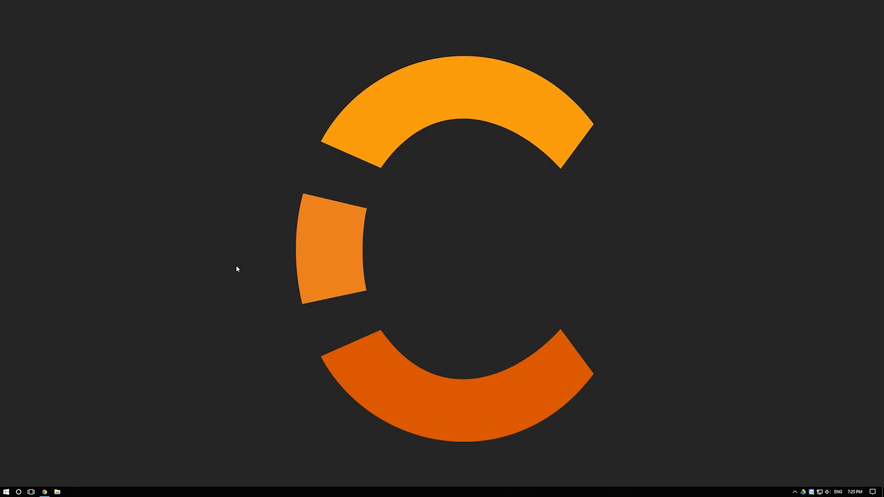
{"action": "mouse_move", "coordinate": [99, 393]}
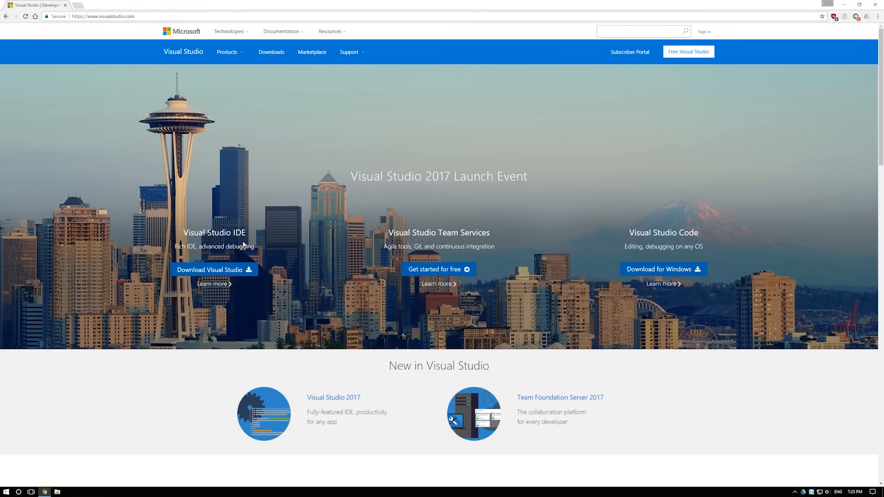
Start downloading the Community 2017 edition from the Download Visual Studio dropdown
{"action": "left_click", "coordinate": [212, 270]}
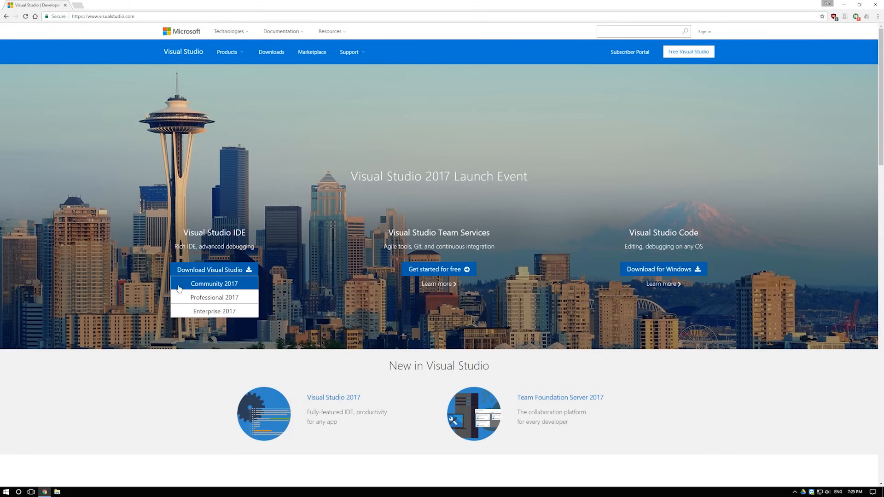
{"action": "left_click", "coordinate": [213, 283]}
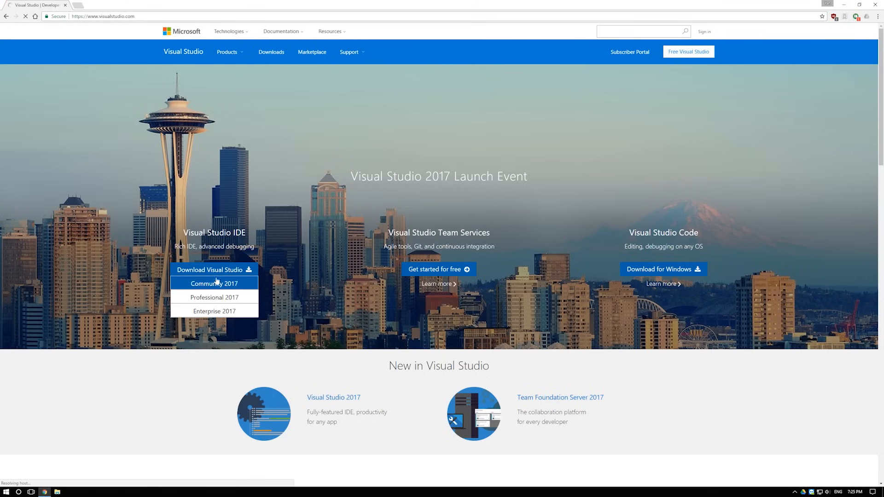
{"action": "left_click", "coordinate": [213, 284]}
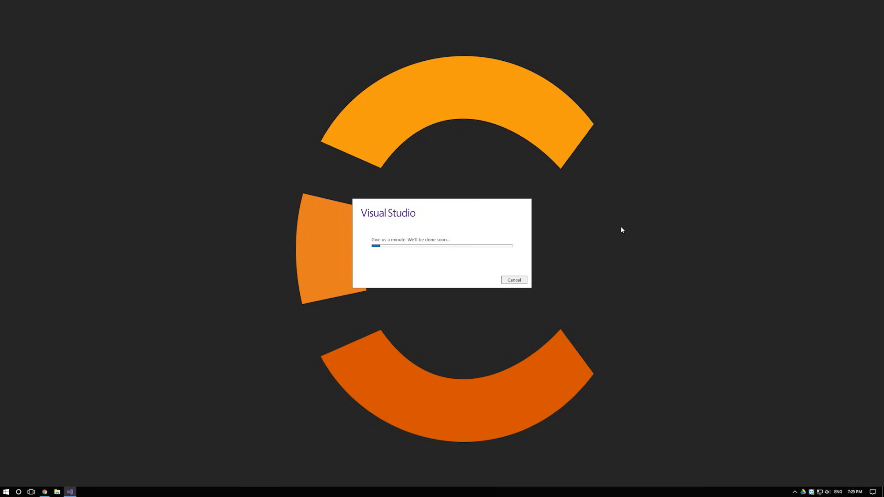
{"action": "mouse_move", "coordinate": [637, 234]}
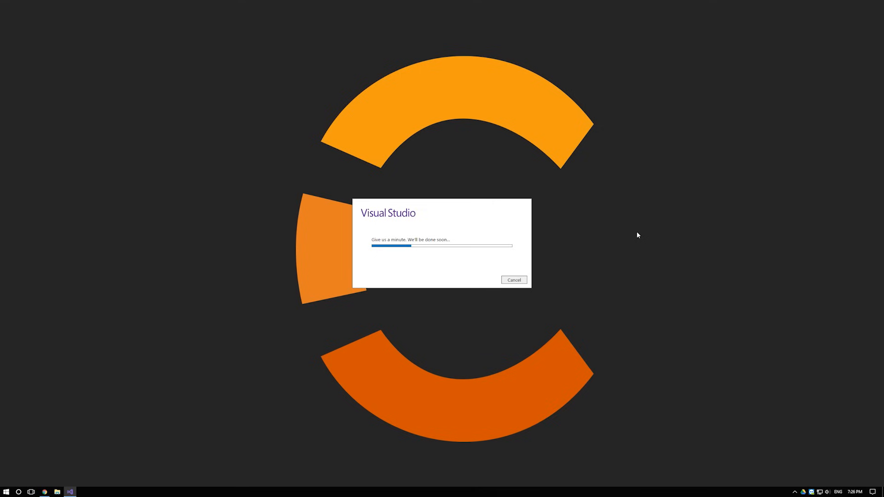
{"action": "mouse_move", "coordinate": [162, 316]}
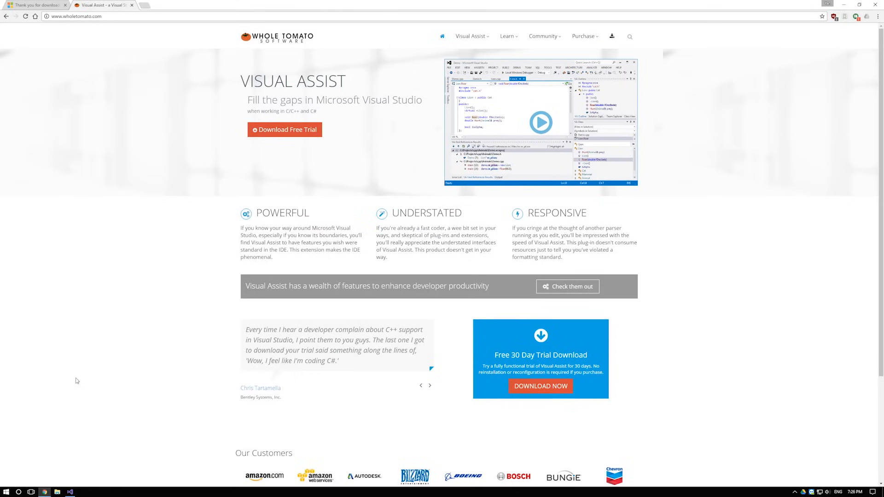
{"action": "mouse_move", "coordinate": [132, 307]}
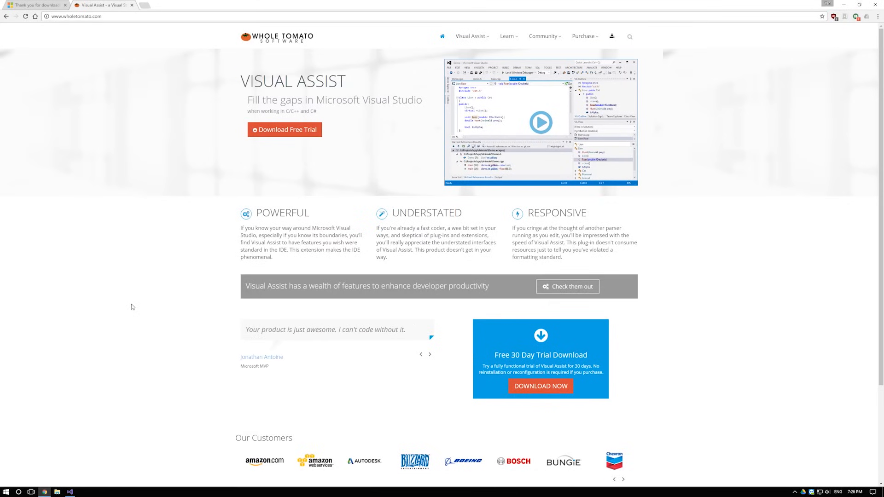
{"action": "mouse_move", "coordinate": [205, 143]}
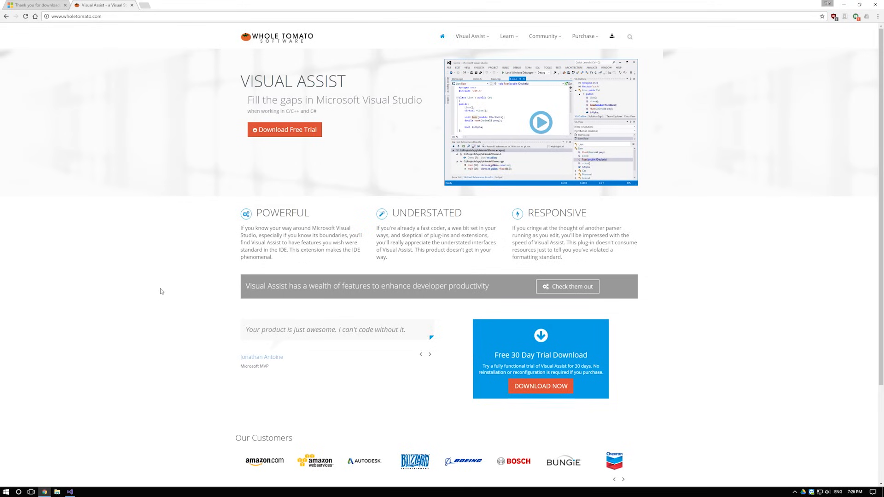
Look through the Purchase menu on the Visual Assist page, then return to the installer
{"action": "left_click", "coordinate": [585, 36]}
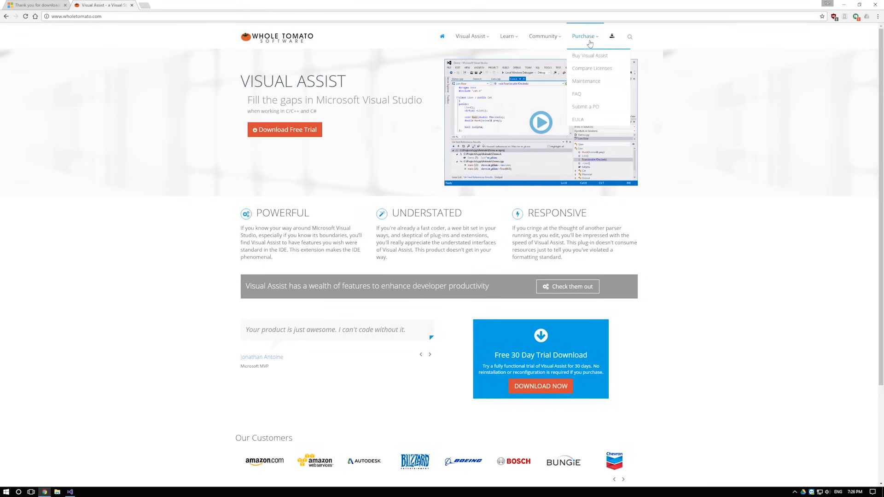
{"action": "left_click", "coordinate": [589, 55]}
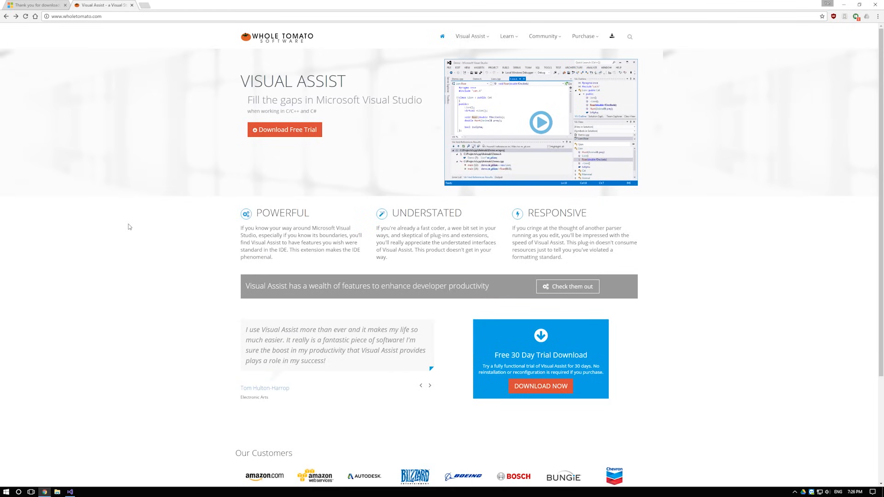
{"action": "mouse_move", "coordinate": [150, 218]}
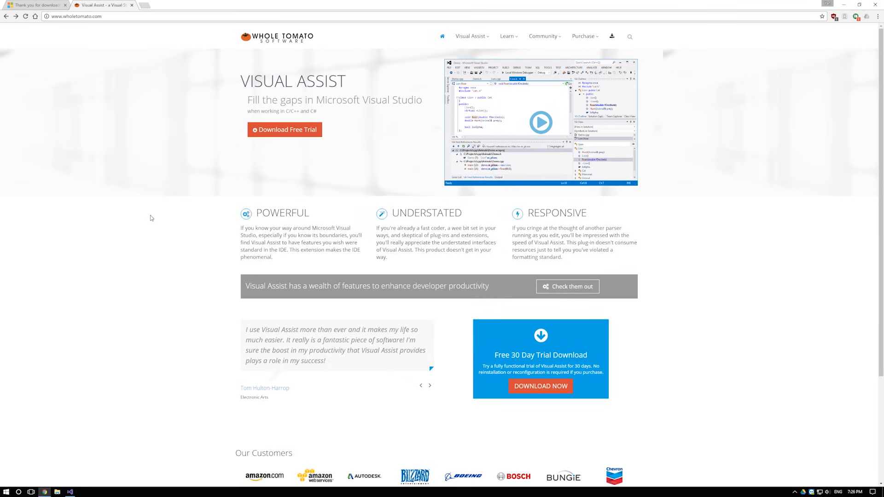
{"action": "mouse_move", "coordinate": [662, 255]}
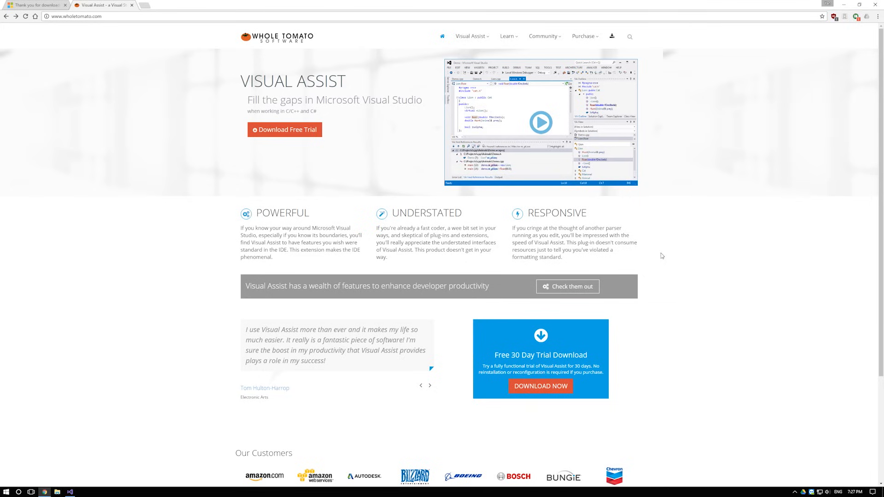
{"action": "left_click", "coordinate": [541, 386]}
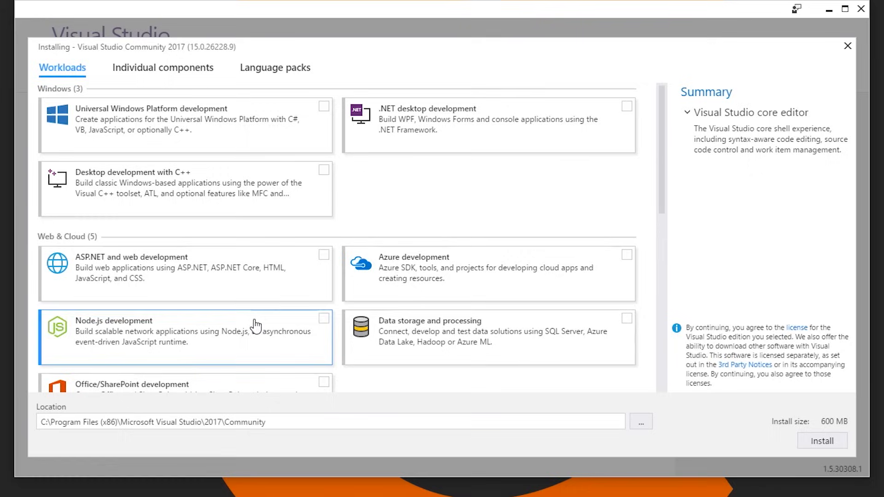
Review the Individual components list and return to the Workloads list
{"action": "left_click", "coordinate": [162, 67]}
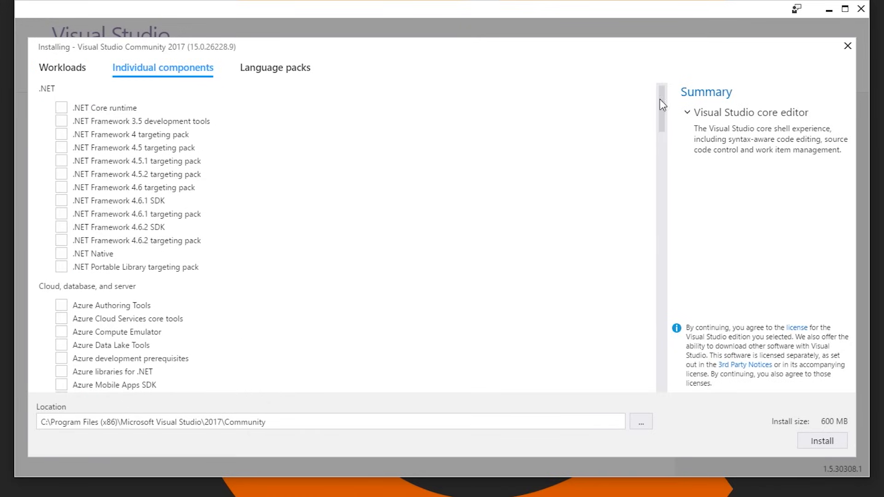
{"action": "scroll", "scroll_direction": "down", "scroll_amount": 3}
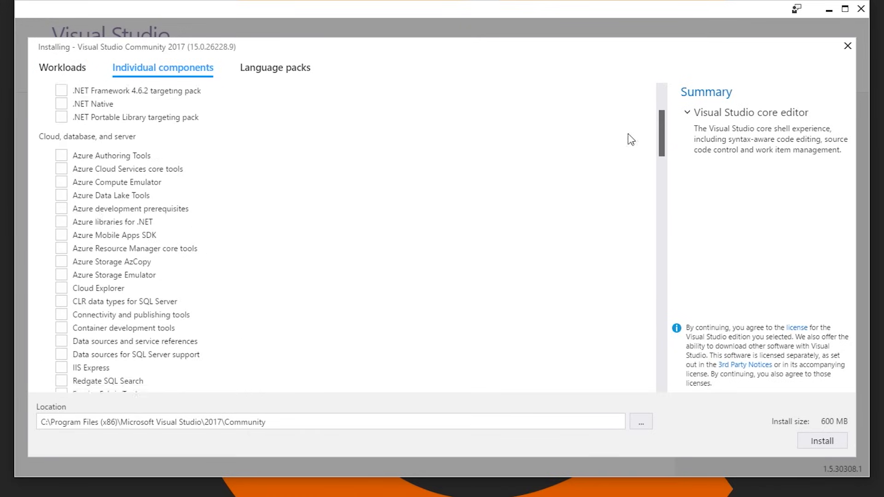
{"action": "left_click", "coordinate": [61, 67]}
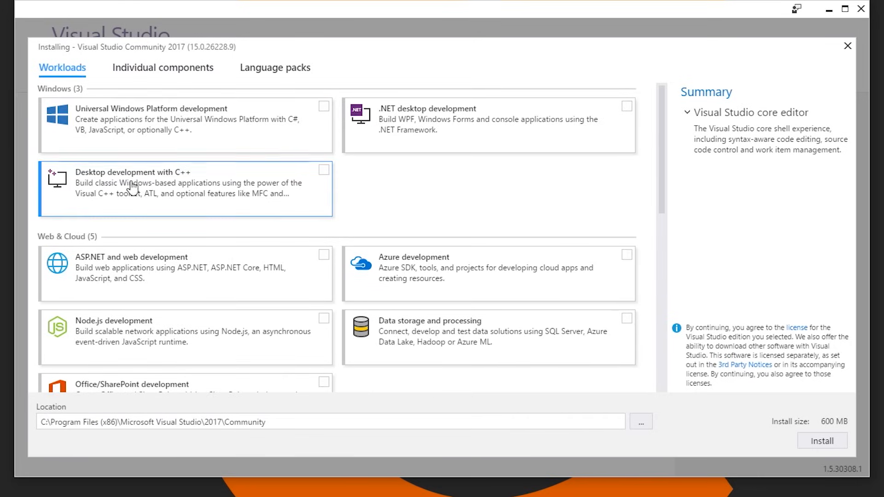
Select the Desktop development with C++ and .NET desktop workloads and start the install
{"action": "left_click", "coordinate": [323, 169]}
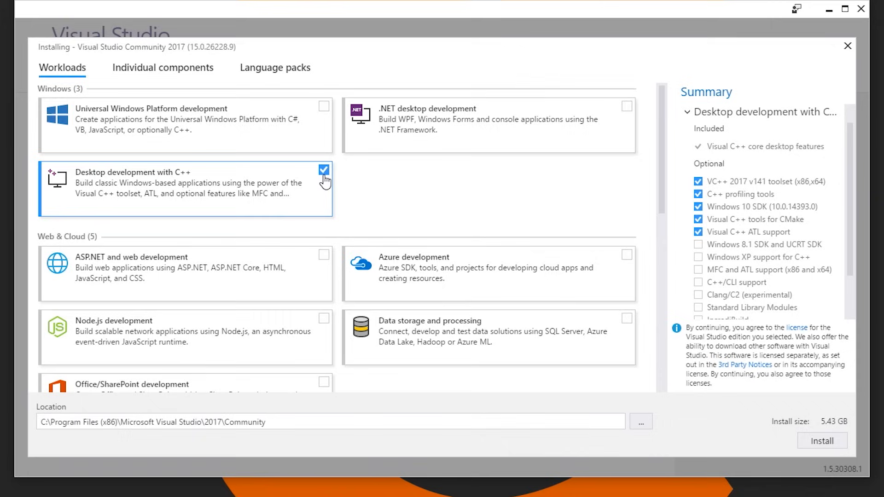
{"action": "mouse_move", "coordinate": [110, 125]}
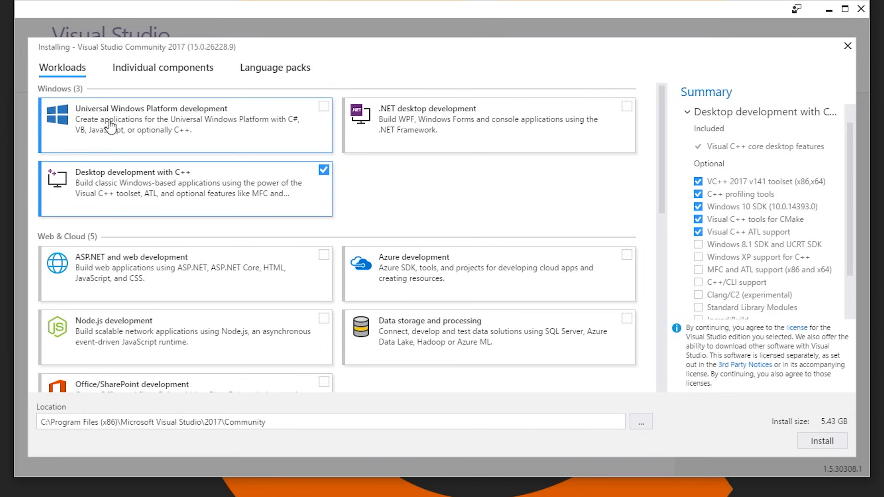
{"action": "mouse_move", "coordinate": [220, 127]}
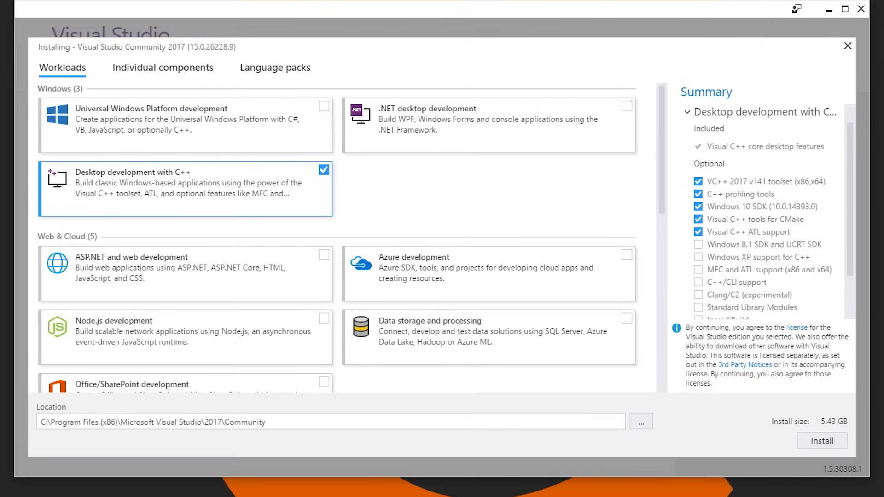
{"action": "mouse_move", "coordinate": [386, 136]}
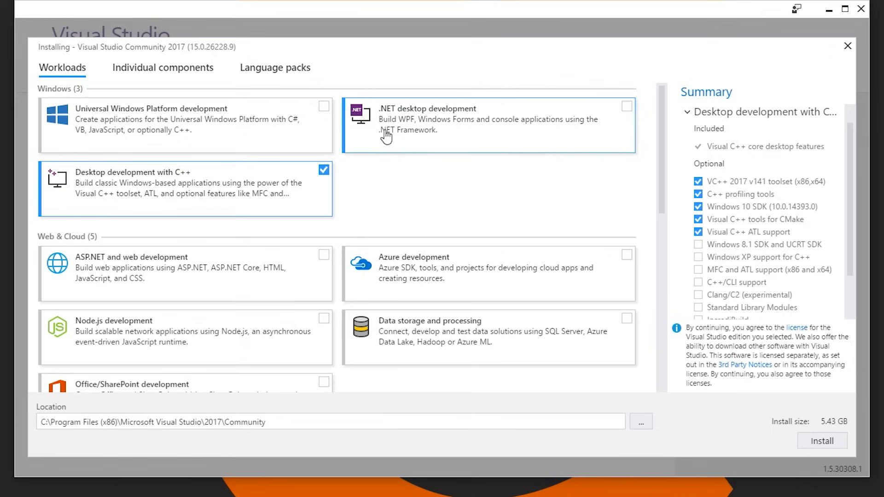
{"action": "mouse_move", "coordinate": [386, 136]}
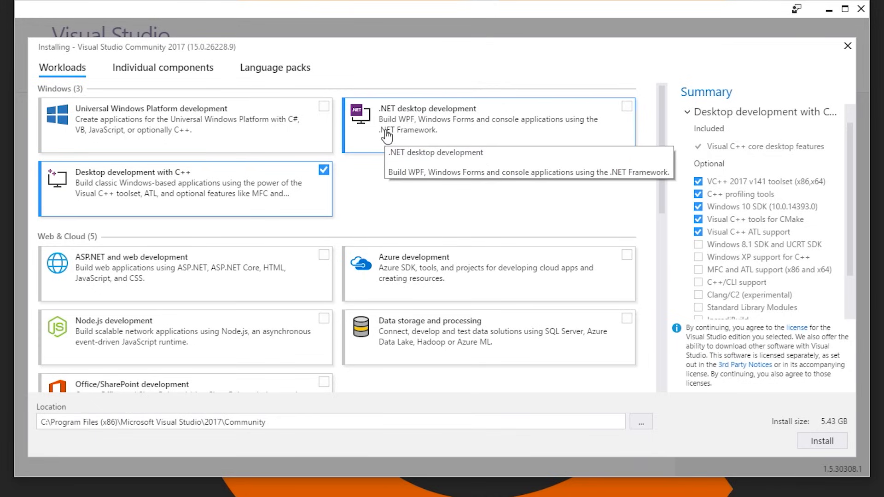
{"action": "left_click", "coordinate": [626, 106]}
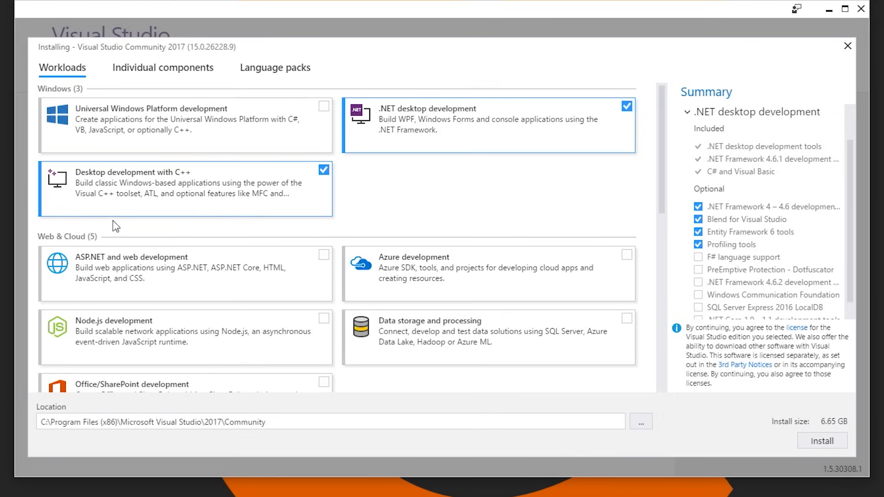
{"action": "mouse_move", "coordinate": [137, 199]}
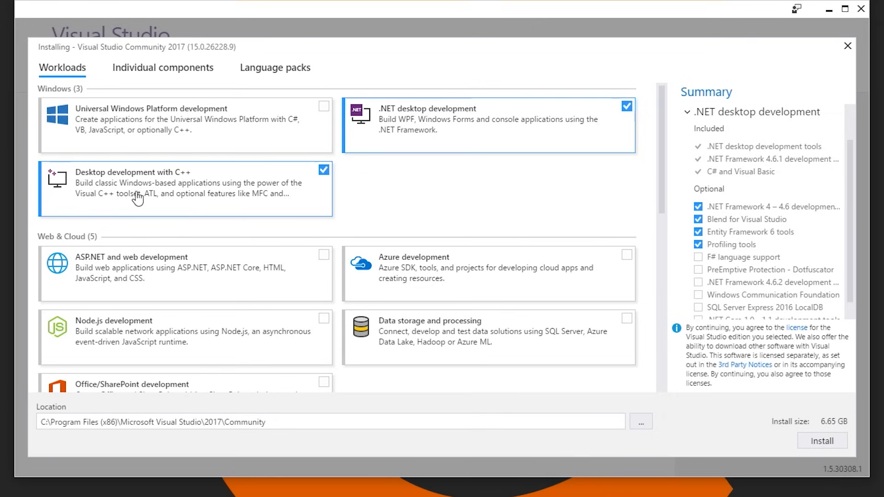
{"action": "mouse_move", "coordinate": [170, 189]}
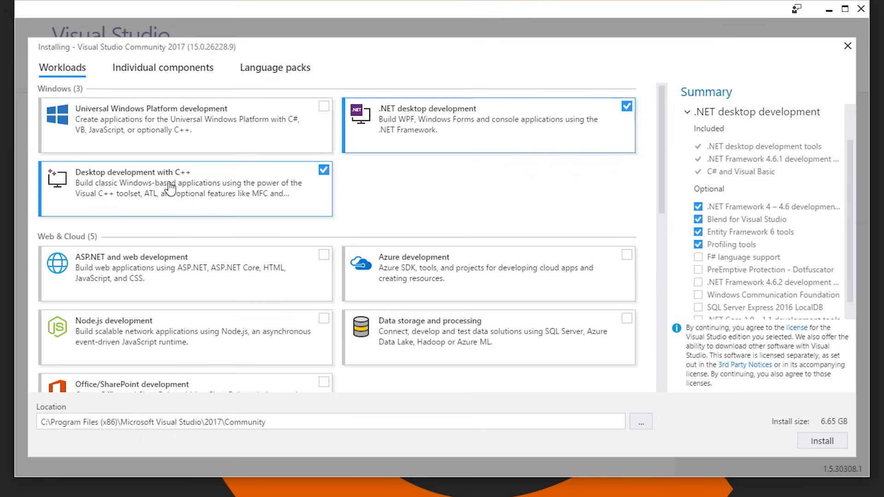
{"action": "left_click", "coordinate": [324, 170]}
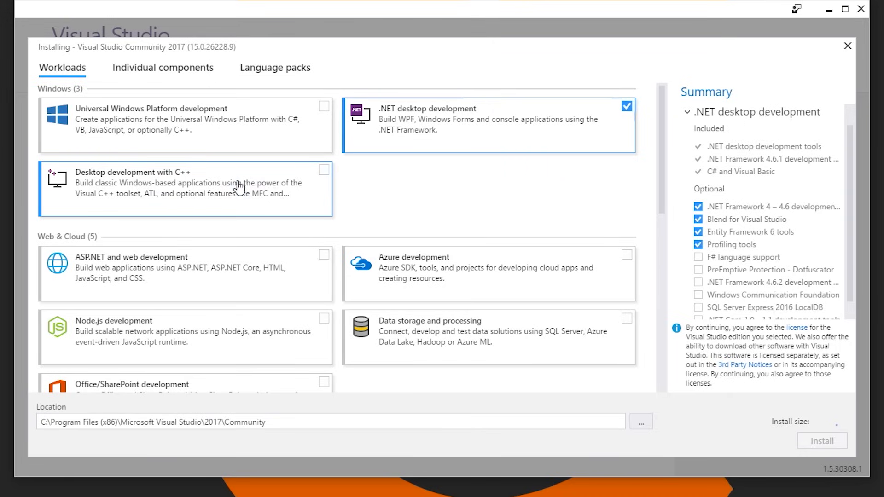
{"action": "left_click", "coordinate": [323, 169]}
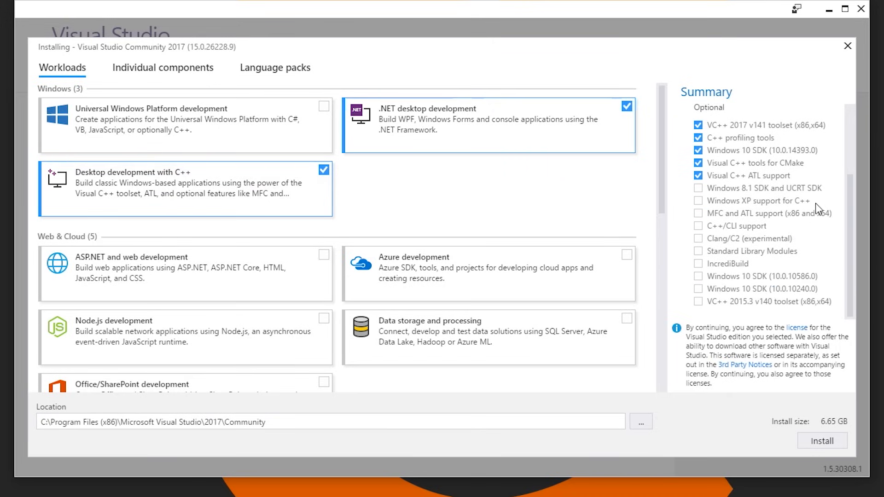
{"action": "mouse_move", "coordinate": [767, 185]}
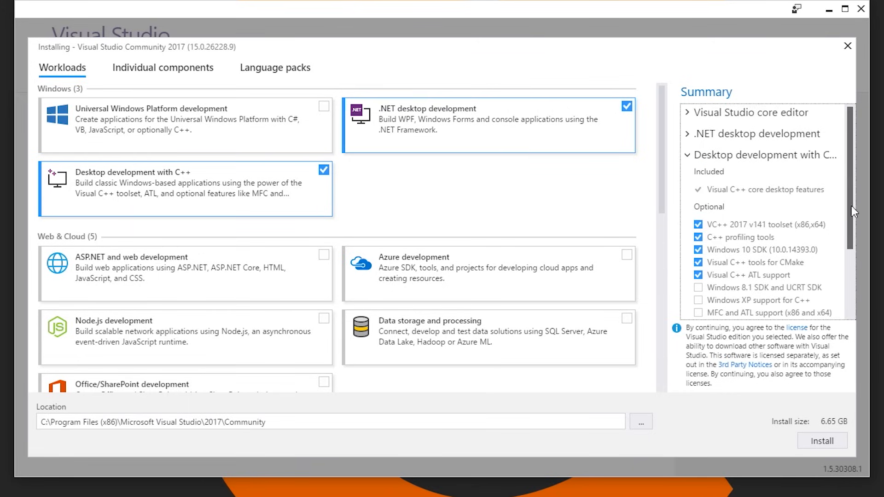
{"action": "mouse_move", "coordinate": [147, 174]}
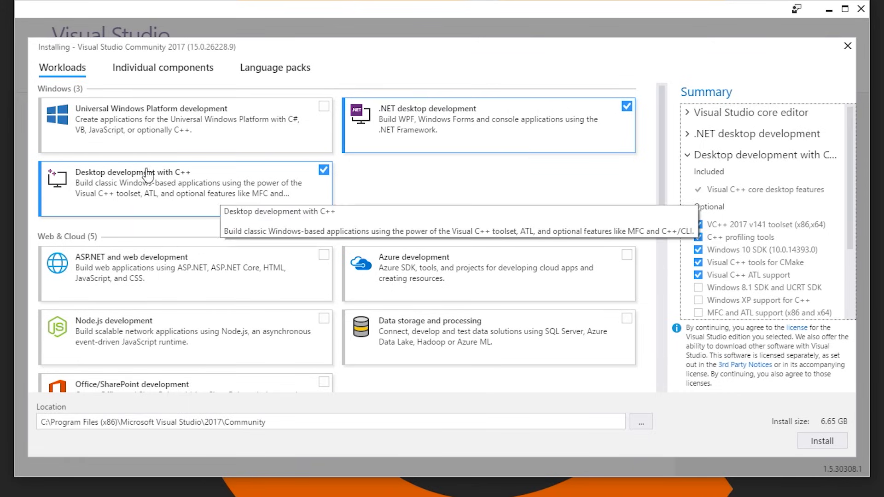
{"action": "mouse_move", "coordinate": [40, 188]}
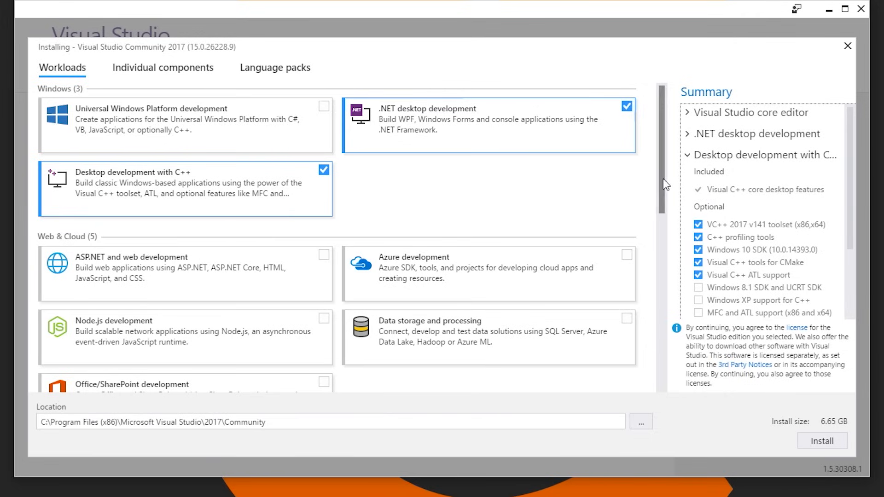
{"action": "scroll", "scroll_direction": "down", "scroll_amount": 3}
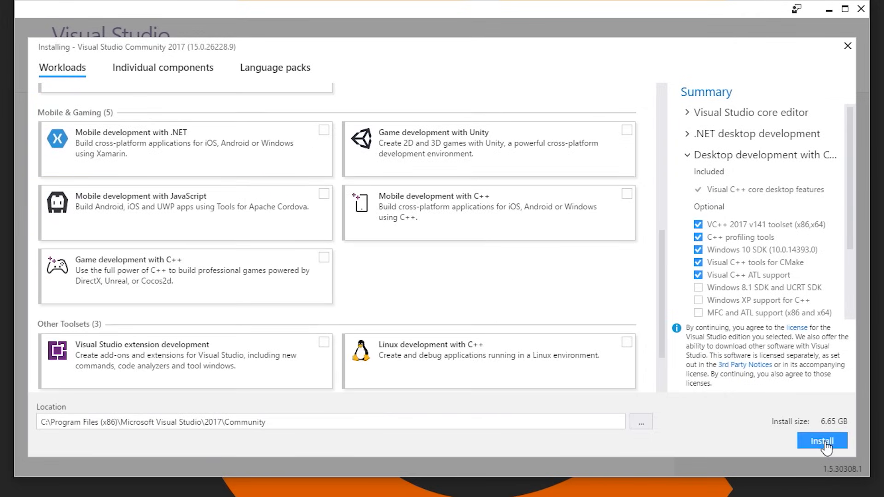
{"action": "left_click", "coordinate": [821, 441]}
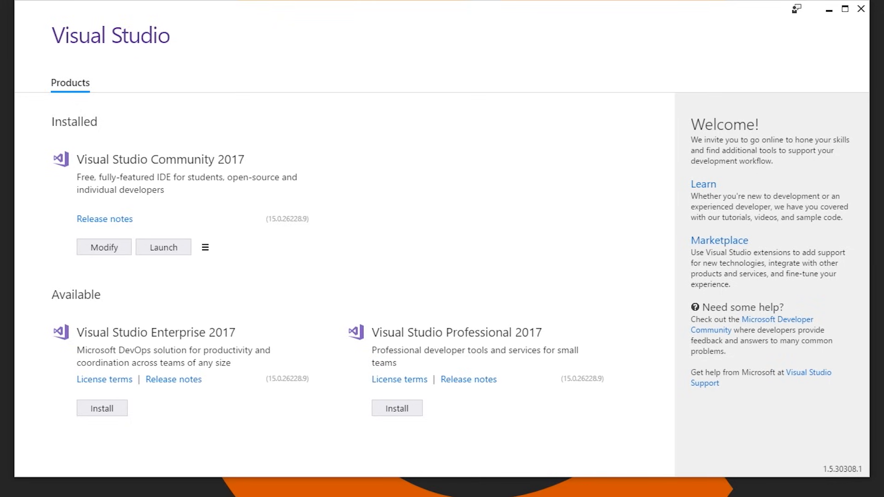
{"action": "mouse_move", "coordinate": [220, 324]}
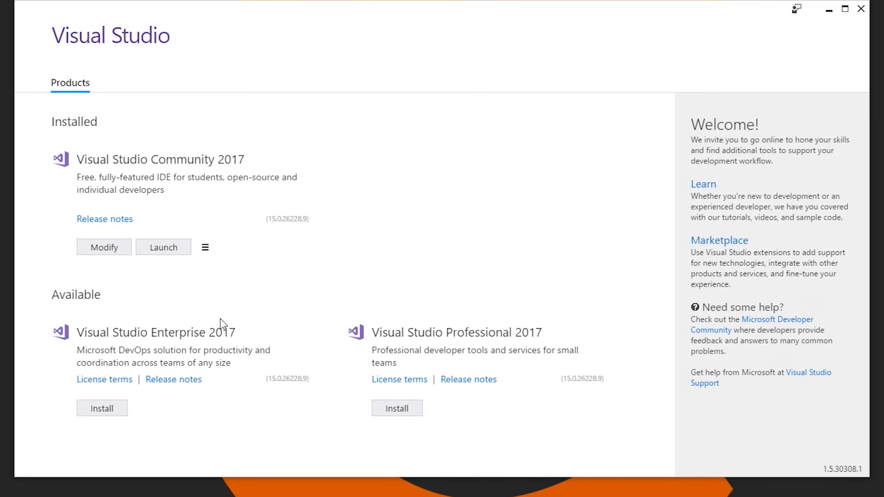
{"action": "mouse_move", "coordinate": [205, 247]}
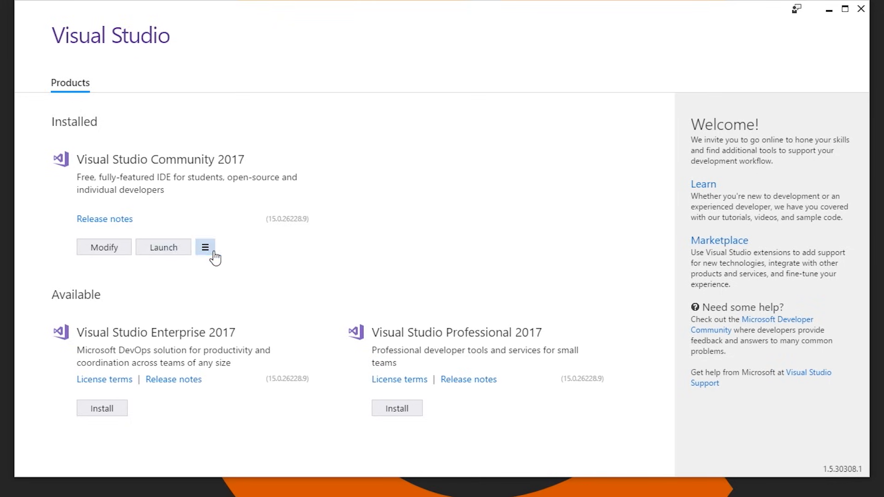
Close the installer and launch Visual Studio 2017 from a Start search for 'visual stud'
{"action": "left_click", "coordinate": [204, 246]}
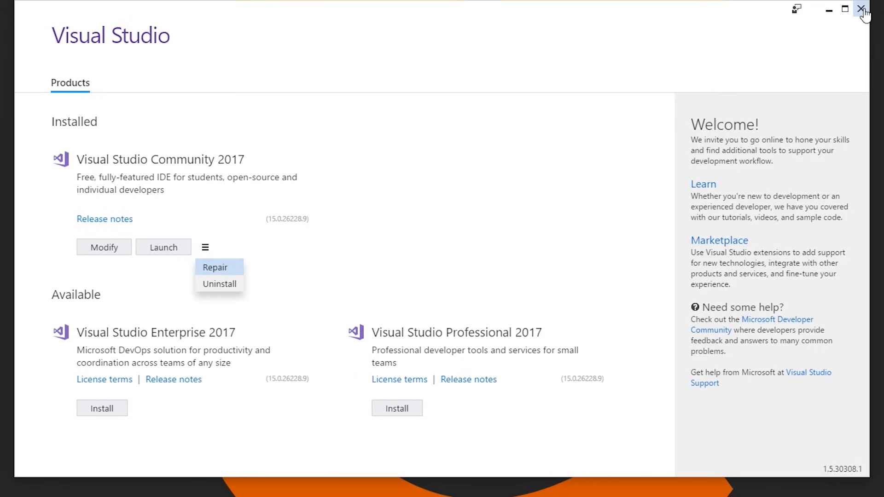
{"action": "left_click", "coordinate": [864, 10]}
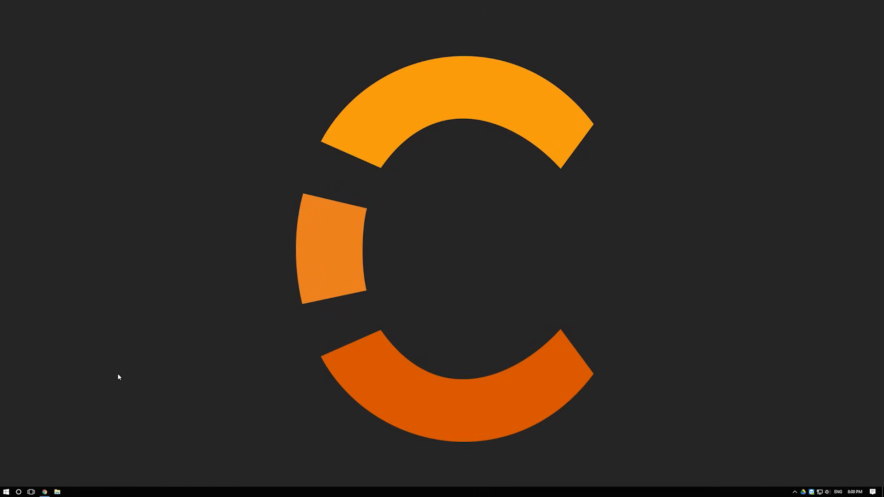
{"action": "type", "text": "visual stud"}
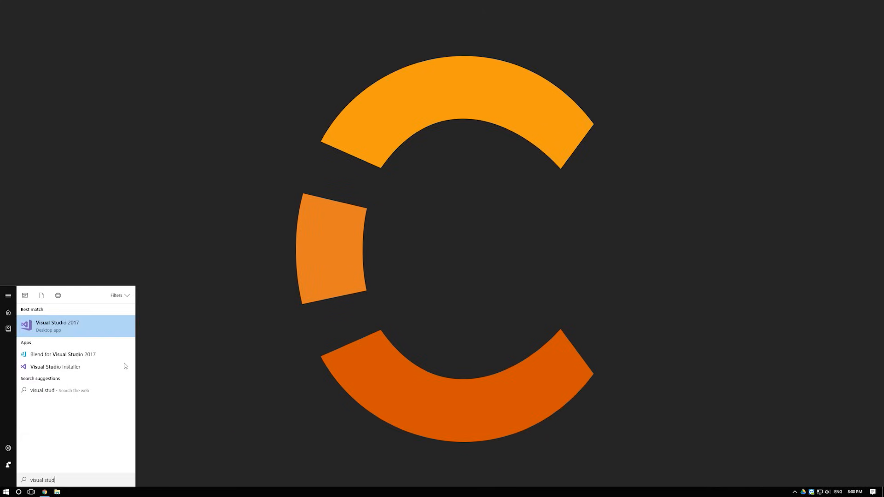
{"action": "left_click", "coordinate": [57, 326]}
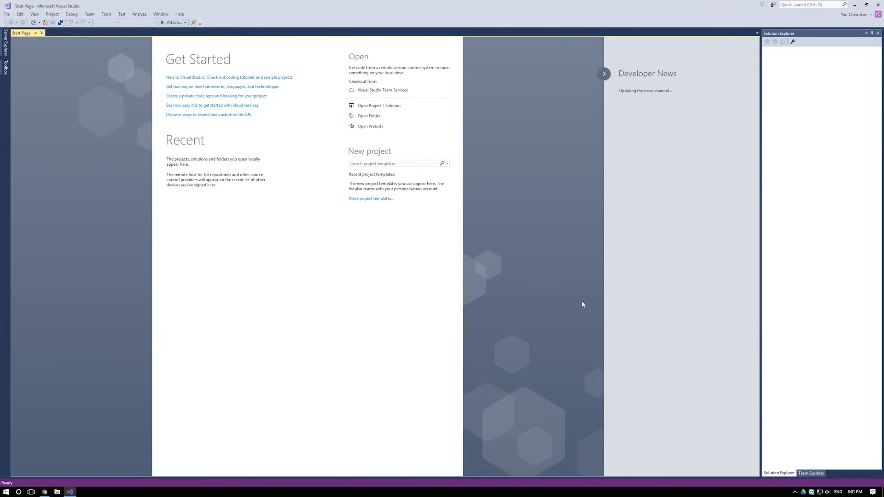
{"action": "mouse_move", "coordinate": [586, 300]}
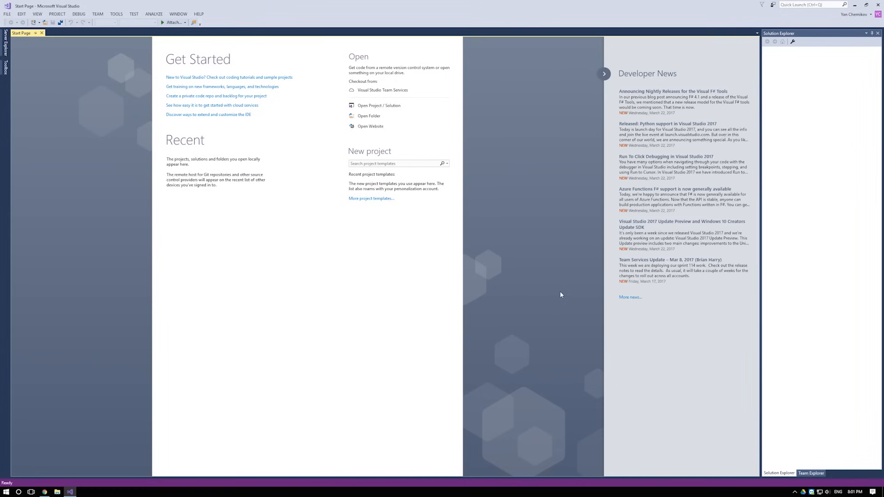
Bring up the Environment > General options where the colour theme is set
{"action": "left_click", "coordinate": [116, 14]}
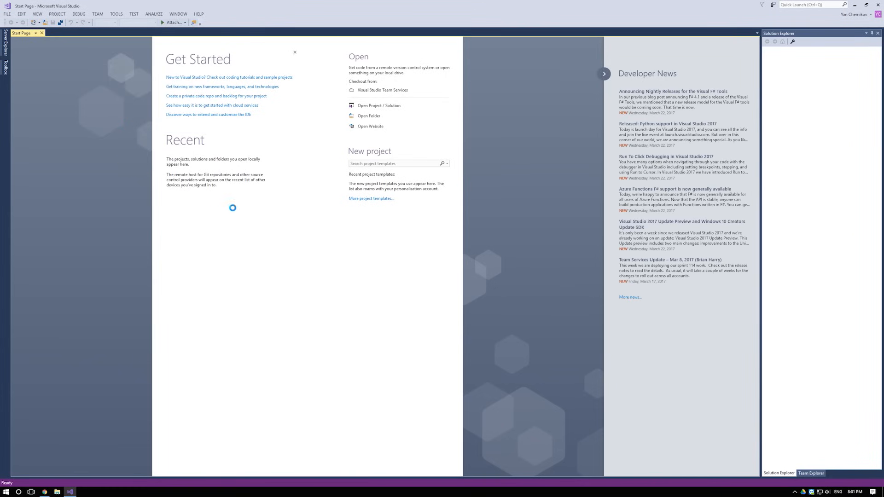
{"action": "left_click", "coordinate": [116, 14]}
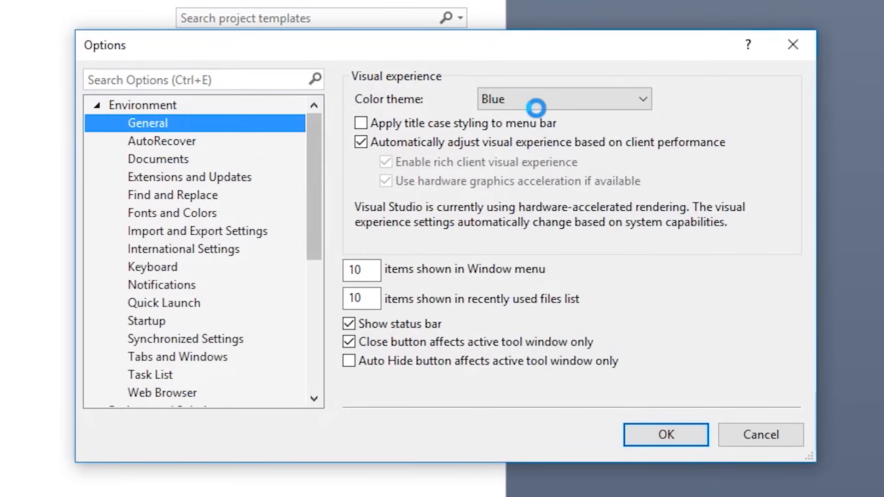
{"action": "mouse_move", "coordinate": [646, 102]}
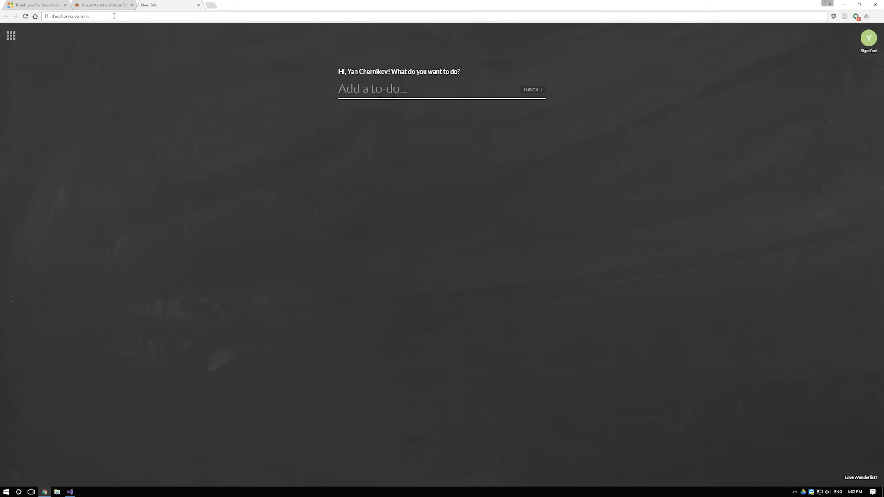
Select the Chrome address bar before switching to the settings folder
{"action": "left_click", "coordinate": [71, 15]}
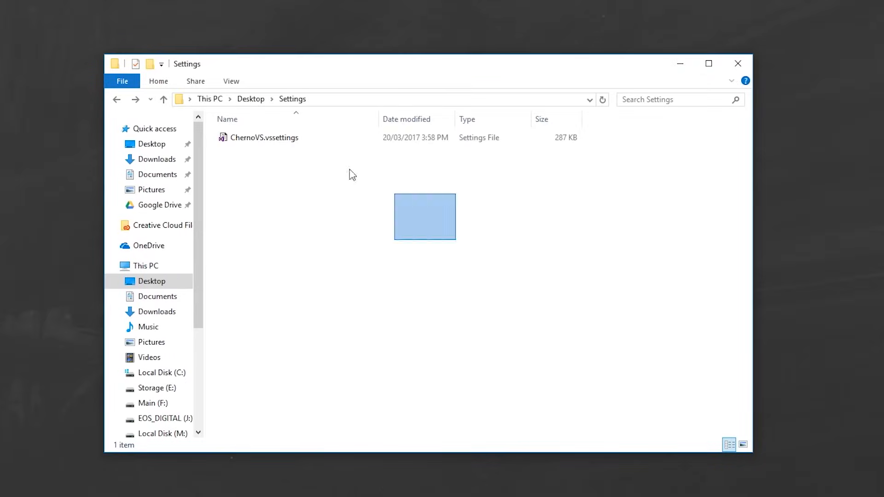
Navigate into Documents' Visual Studio 2017 folder holding the Settings folder
{"action": "left_click", "coordinate": [157, 296]}
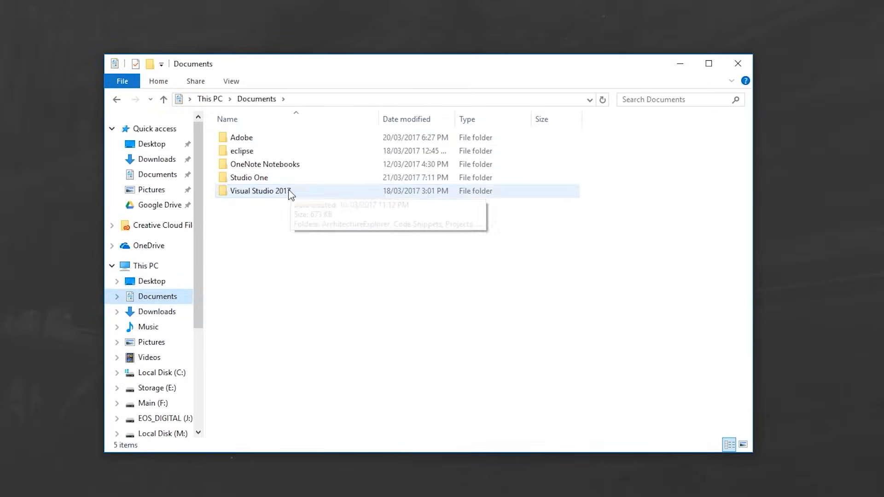
{"action": "double_click", "coordinate": [259, 190]}
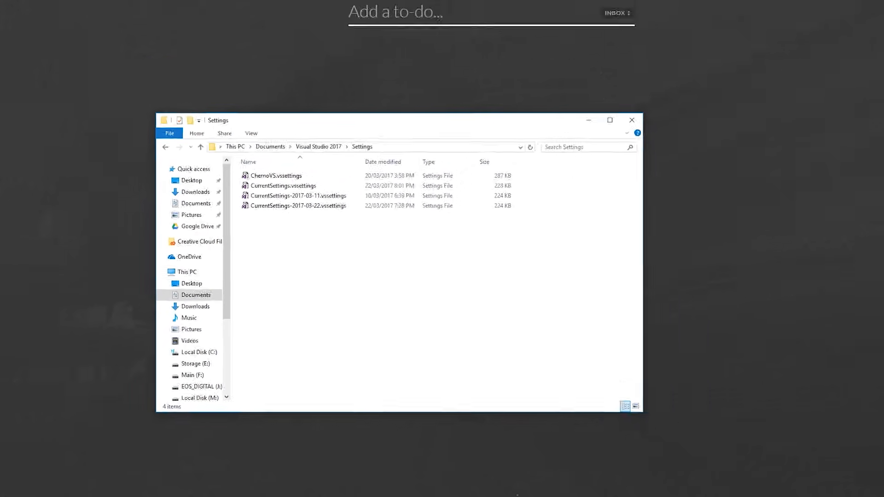
Start the Import and Export Settings wizard, choosing Import with 'No, just import'
{"action": "left_click", "coordinate": [116, 14]}
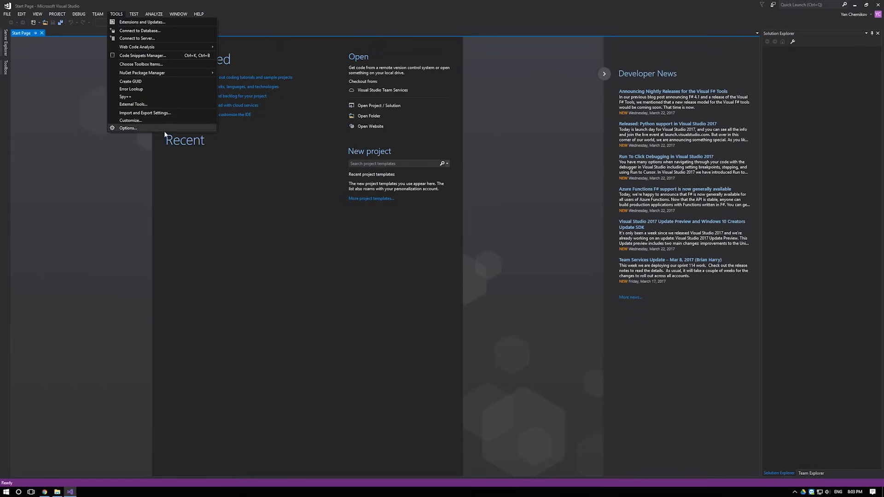
{"action": "left_click", "coordinate": [144, 112]}
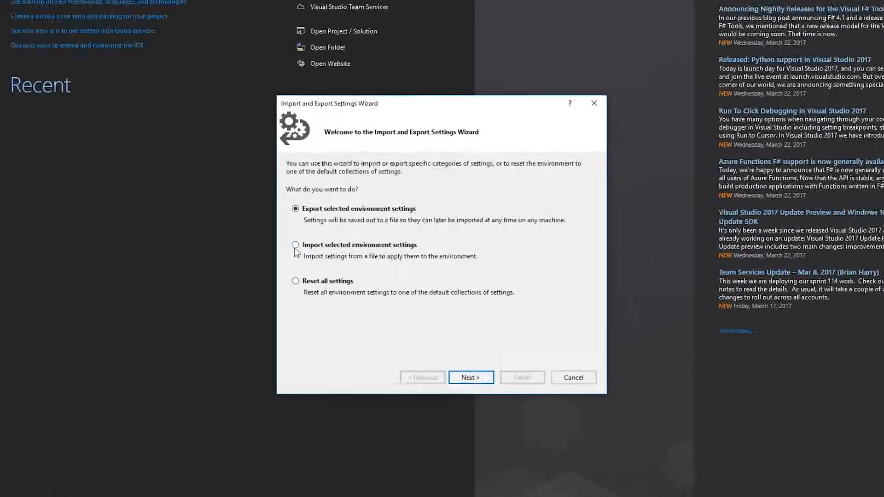
{"action": "left_click", "coordinate": [471, 377]}
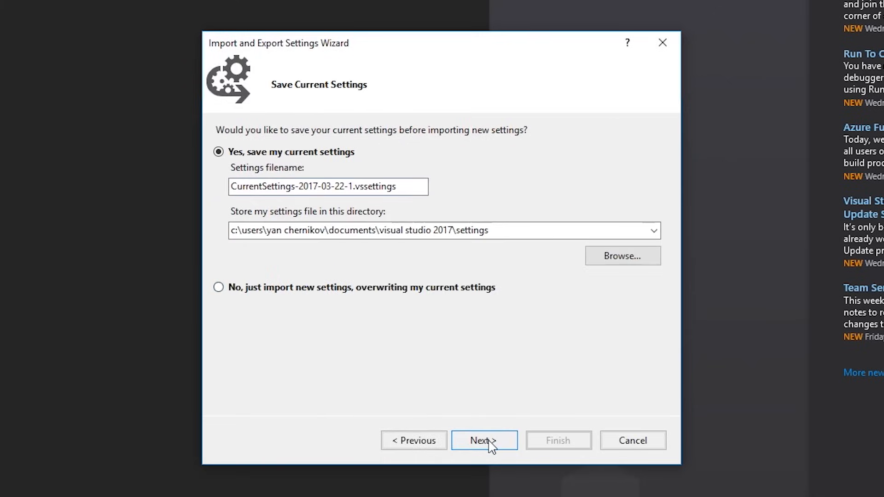
{"action": "left_click", "coordinate": [219, 287]}
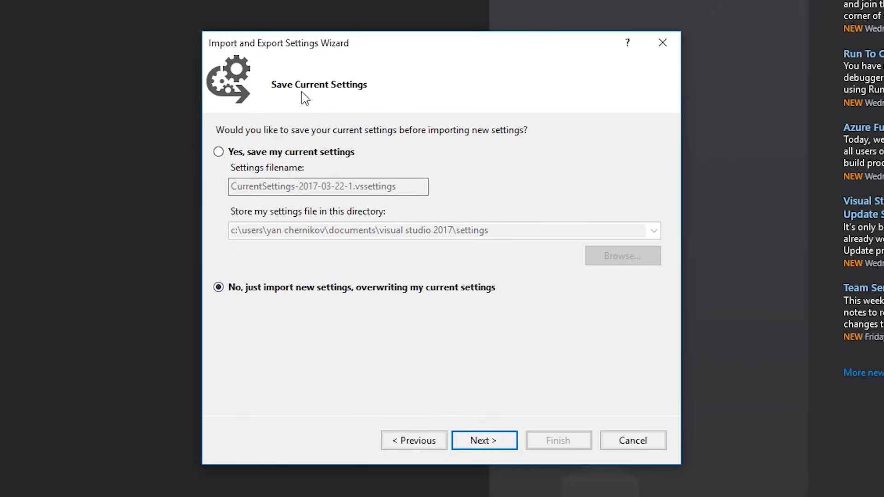
{"action": "left_click", "coordinate": [484, 441]}
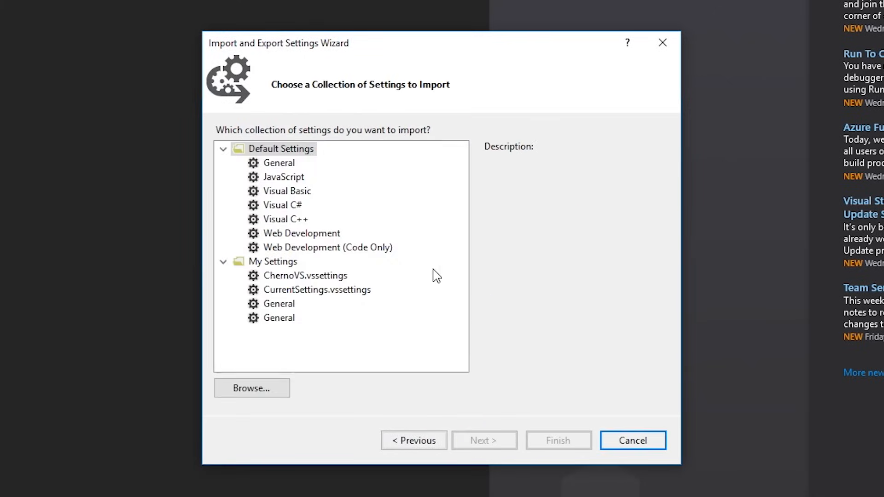
Import the ChernoVS.vssettings collection, note the ignored VisualAssist shortcuts, and close the wizard
{"action": "left_click", "coordinate": [305, 276]}
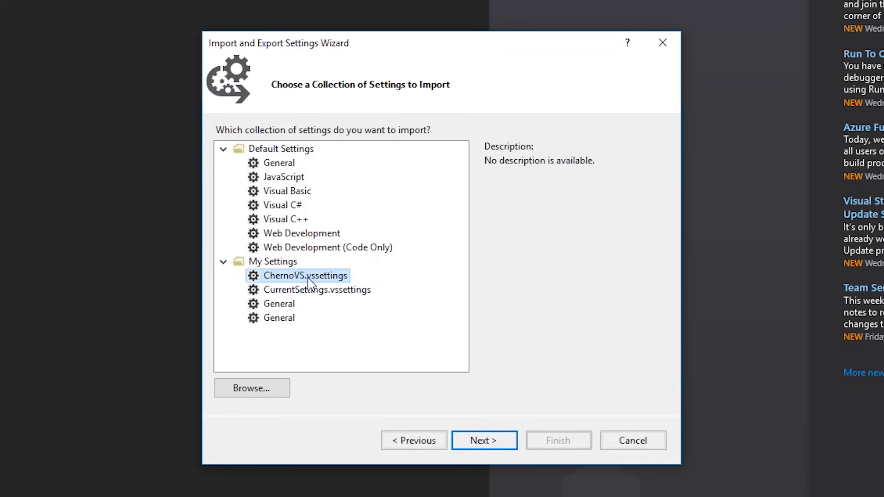
{"action": "left_click", "coordinate": [483, 440]}
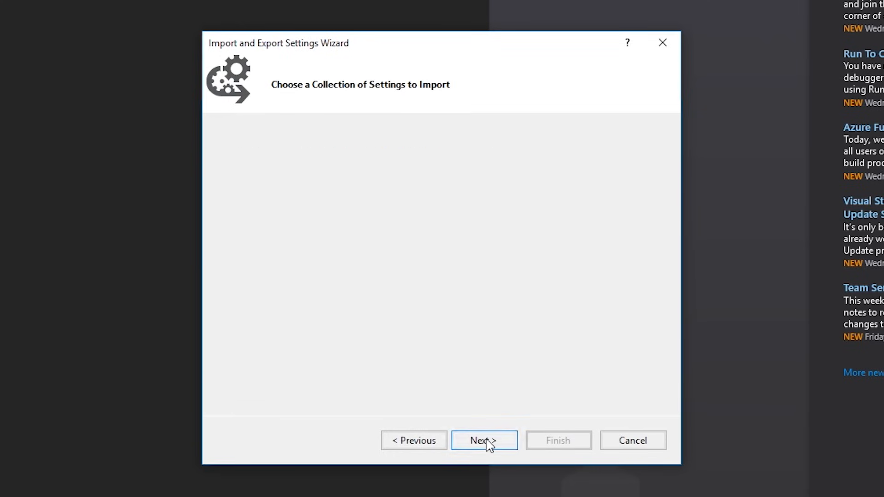
{"action": "left_click", "coordinate": [483, 440]}
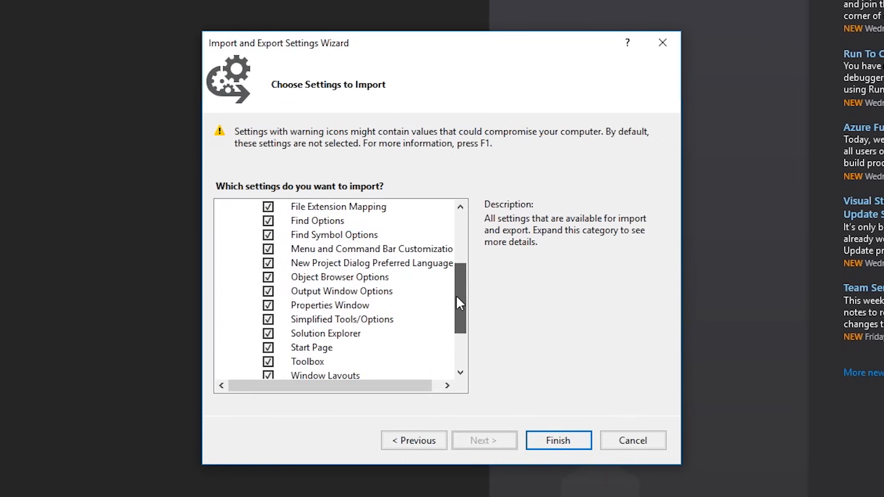
{"action": "left_click", "coordinate": [558, 440]}
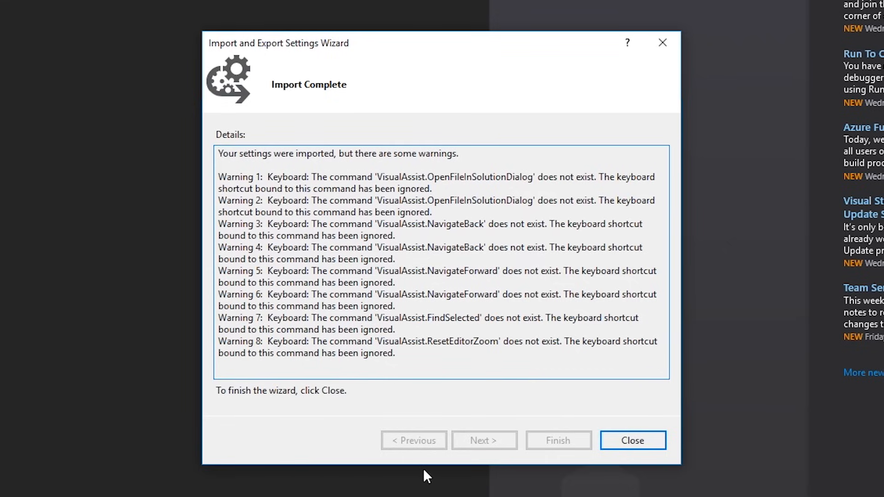
{"action": "left_click_drag", "start_coordinate": [372, 177], "coordinate": [404, 188]}
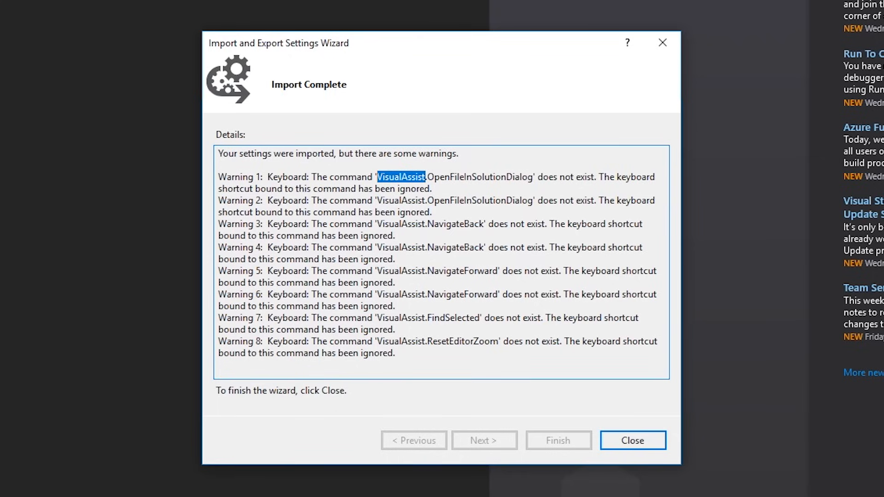
{"action": "left_click", "coordinate": [631, 440]}
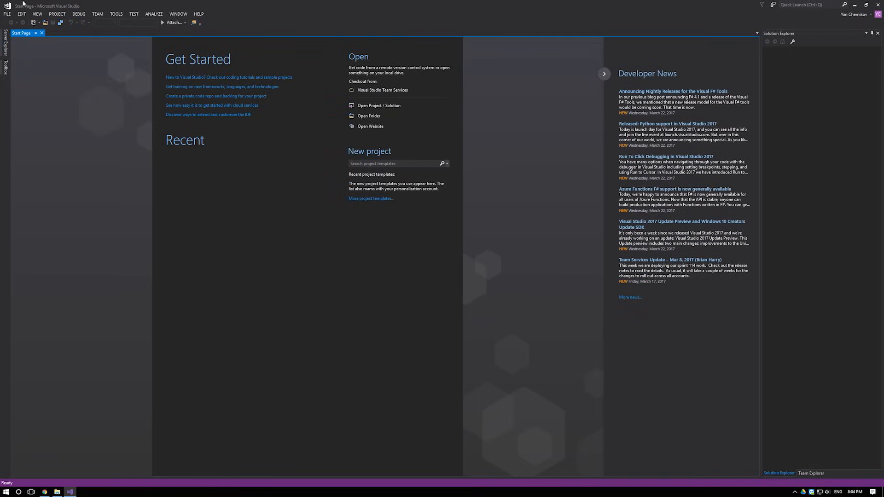
{"action": "mouse_move", "coordinate": [369, 116]}
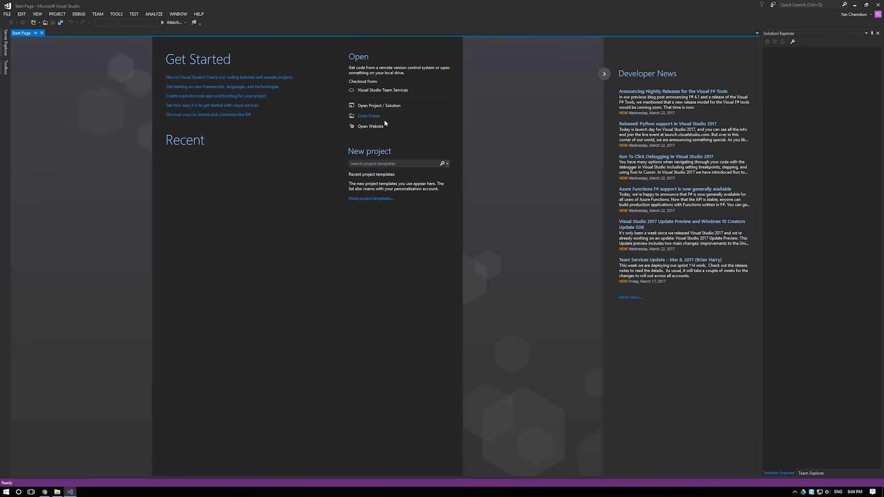
{"action": "mouse_move", "coordinate": [238, 207]}
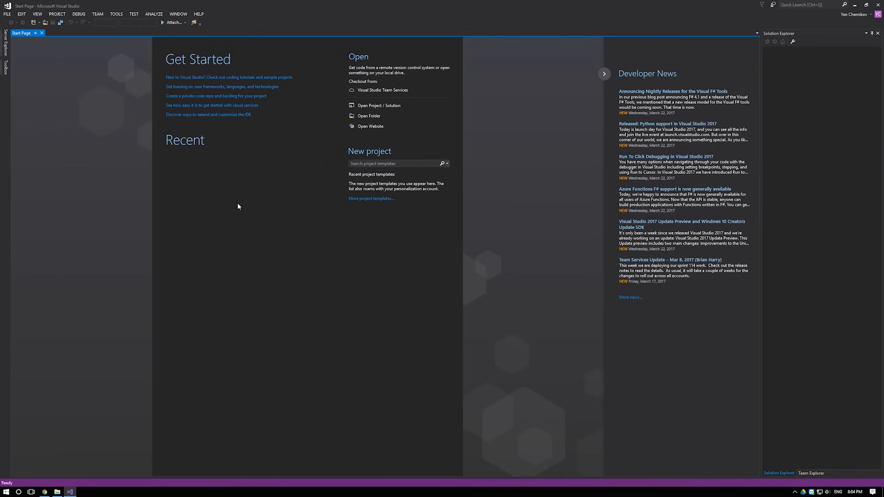
{"action": "mouse_move", "coordinate": [372, 181]}
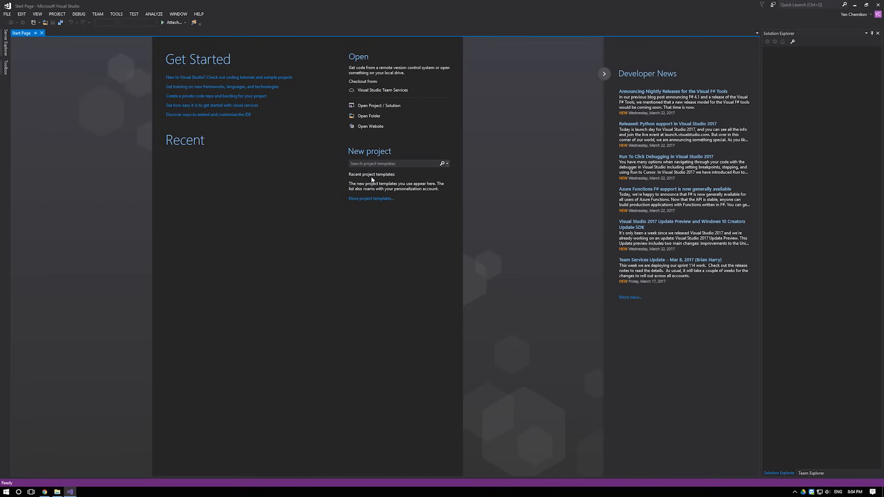
Bring up the File menu's New submenu choices
{"action": "left_click", "coordinate": [7, 14]}
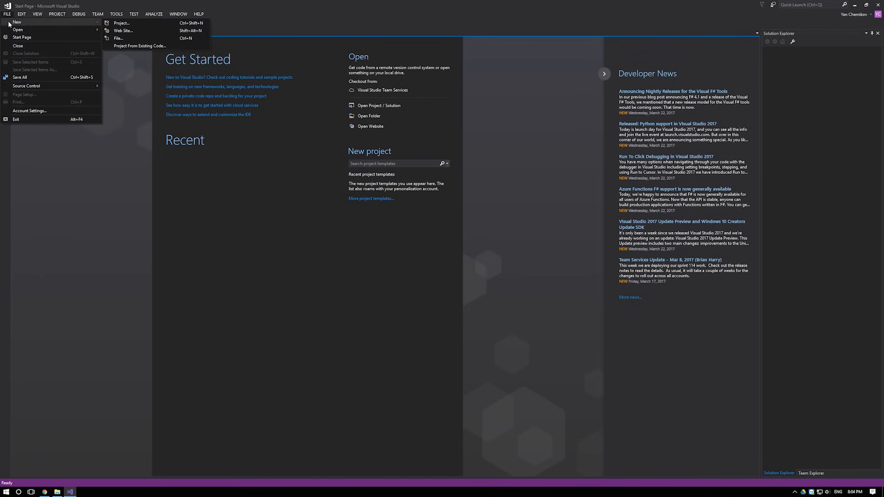
Choose the Visual C++ > General > Empty Project template in New Project
{"action": "left_click", "coordinate": [121, 22]}
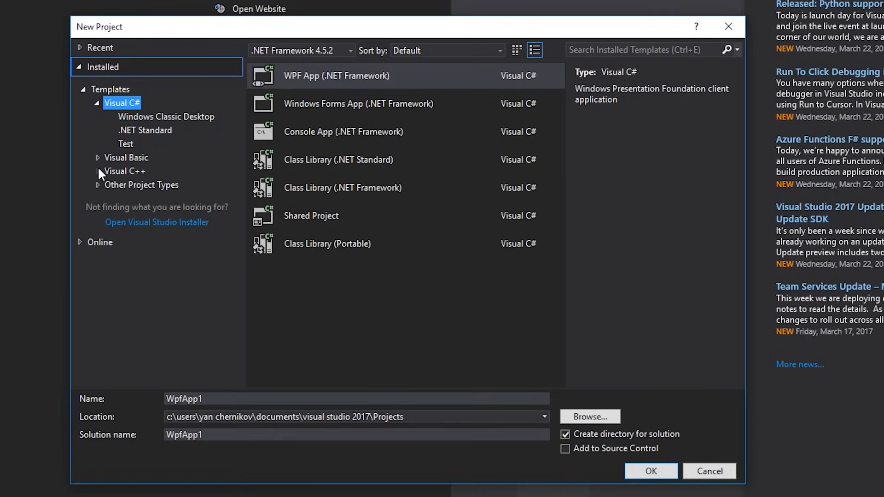
{"action": "left_click", "coordinate": [131, 199]}
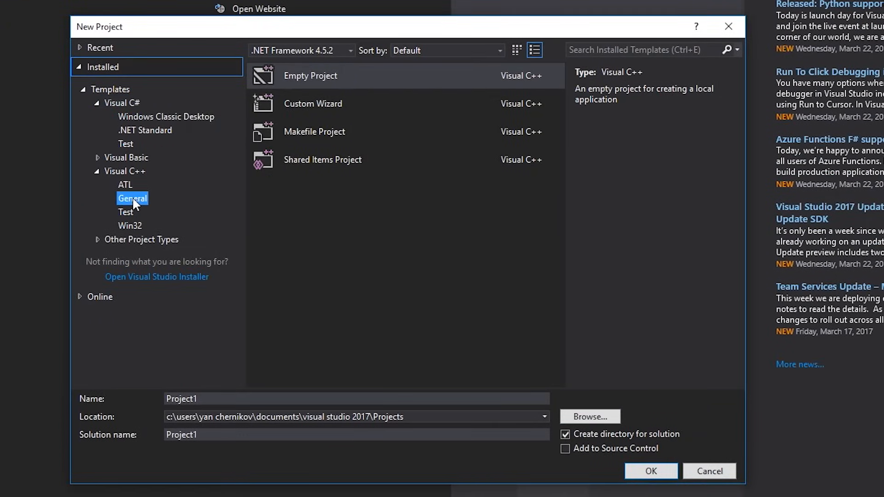
{"action": "left_click", "coordinate": [332, 76]}
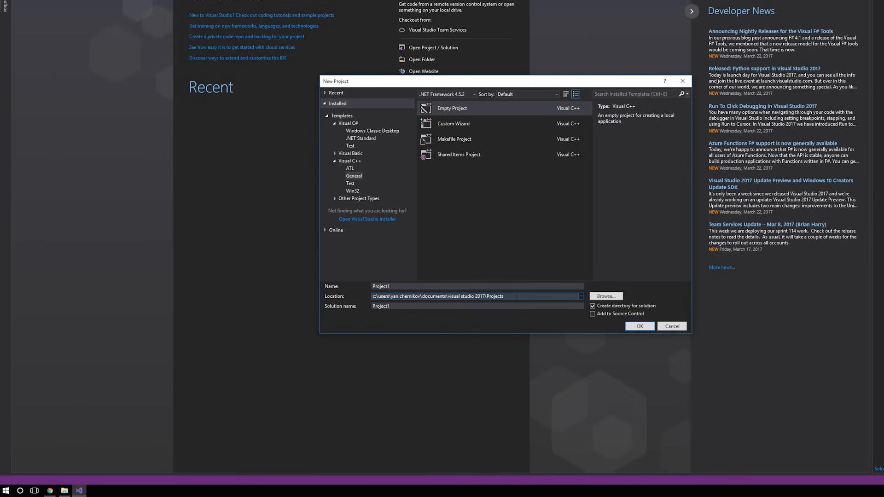
{"action": "mouse_move", "coordinate": [529, 361]}
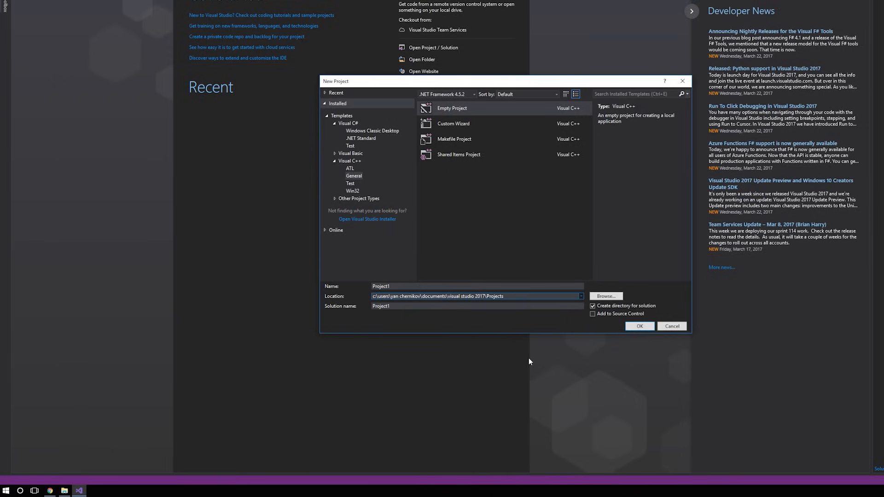
{"action": "mouse_move", "coordinate": [437, 225]}
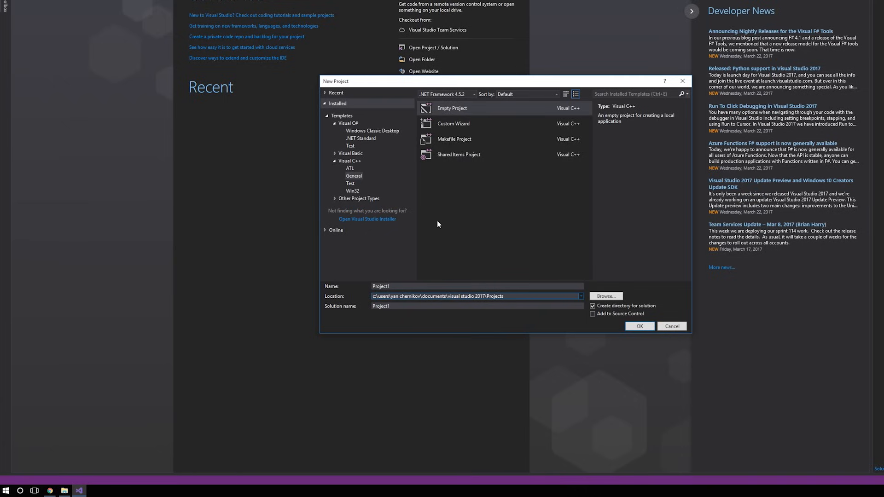
{"action": "left_click", "coordinate": [399, 296]}
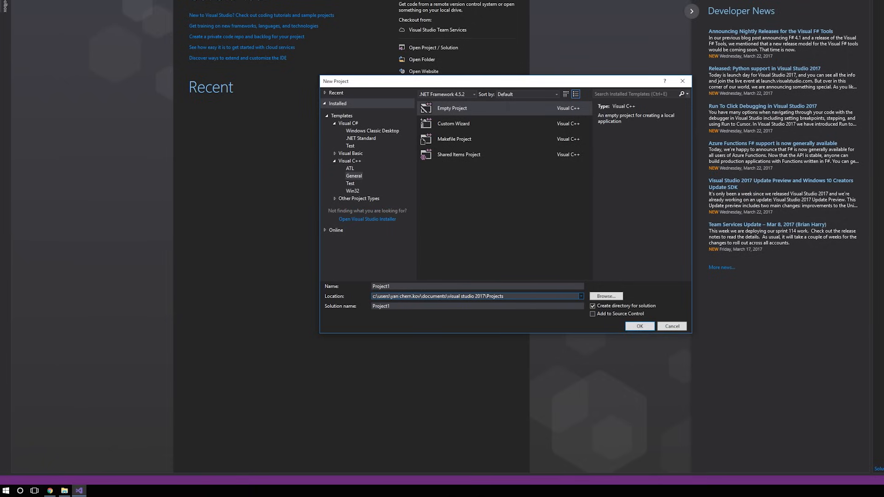
Set location C:\Dev\CppSeries and name HelloWorld, then create the project
{"action": "left_click", "coordinate": [605, 296]}
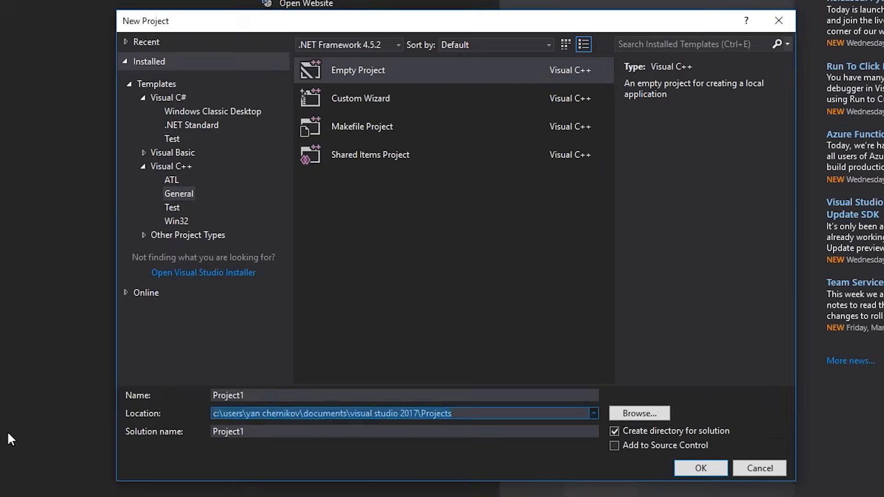
{"action": "type", "text": "C:\\Dev\\CppSeries"}
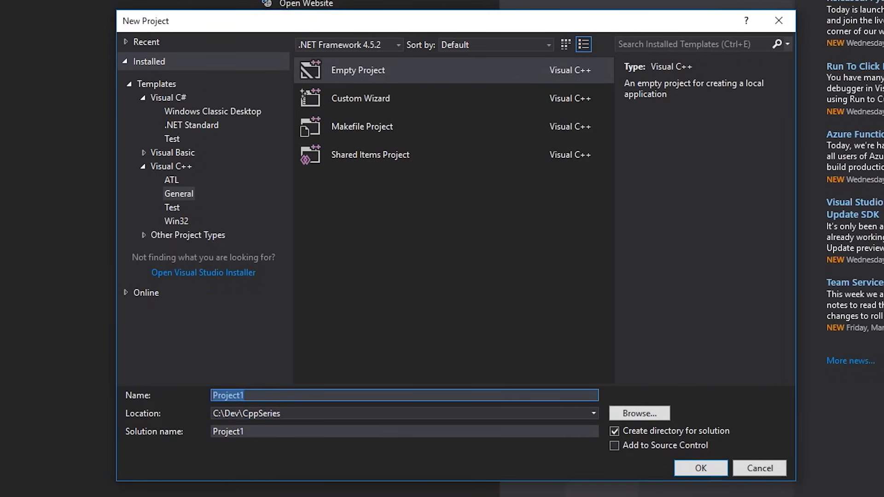
{"action": "type", "text": "HelloW"}
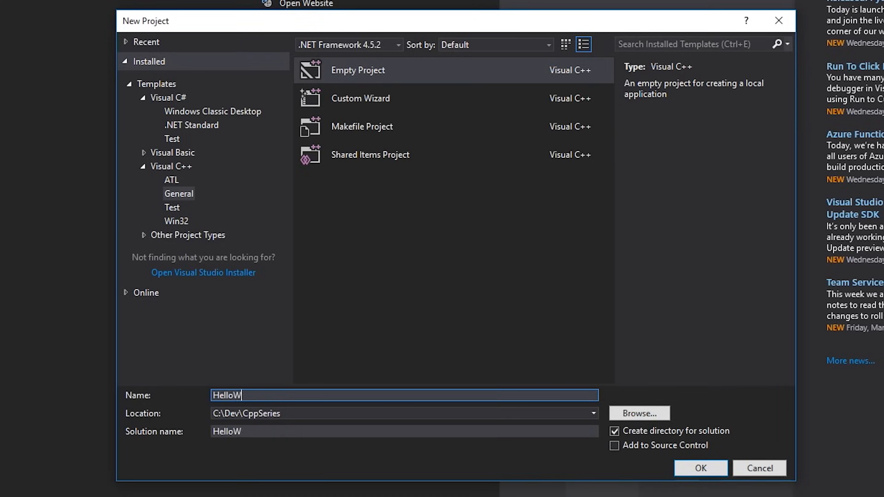
{"action": "type", "text": "orld"}
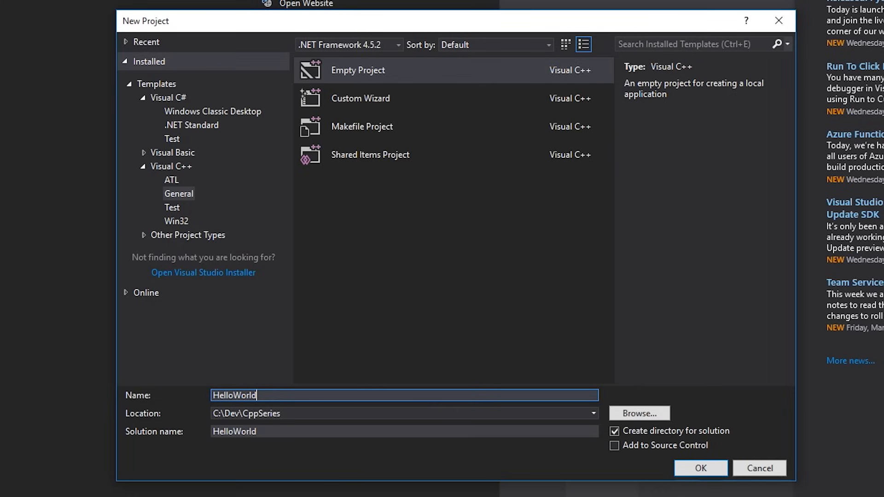
{"action": "left_click", "coordinate": [404, 431]}
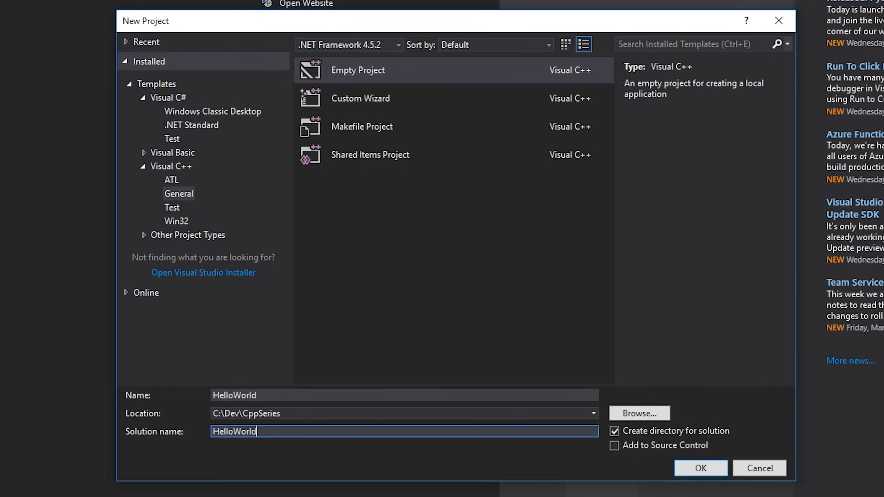
{"action": "left_click", "coordinate": [700, 467]}
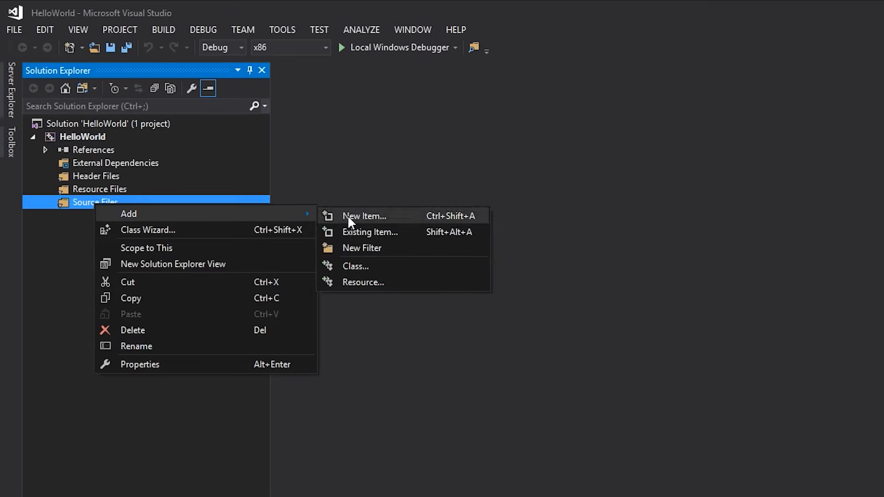
Add a new Main.cpp source file to the project and include <iostream>
{"action": "left_click", "coordinate": [365, 216]}
{"action": "type", "text": "Main.cpp"}
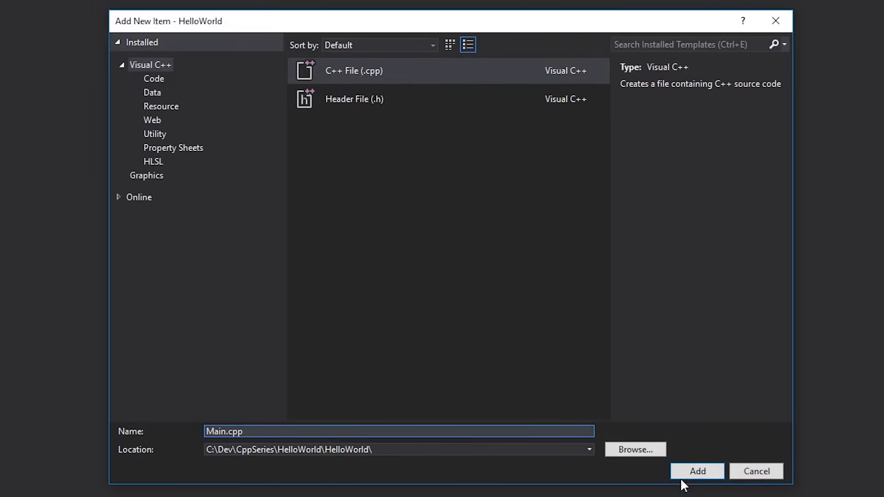
{"action": "left_click", "coordinate": [696, 472]}
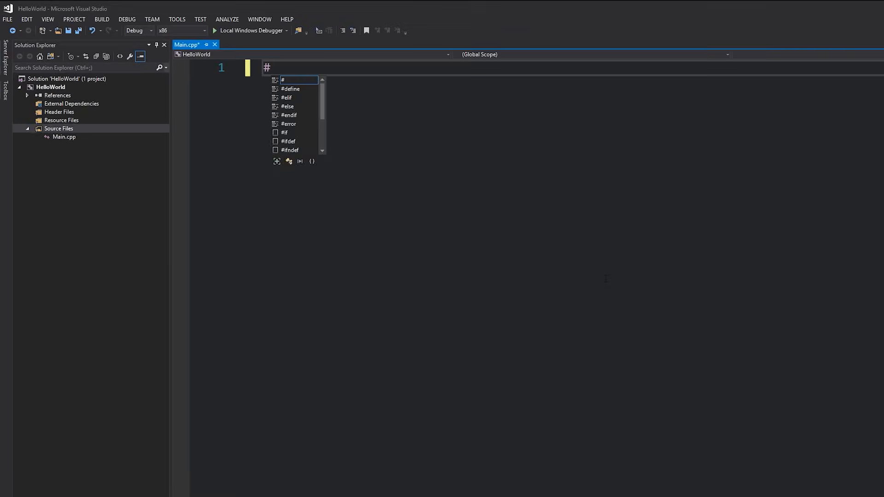
{"action": "type", "text": "include <iostream>"}
{"action": "type", "text": "int main("}
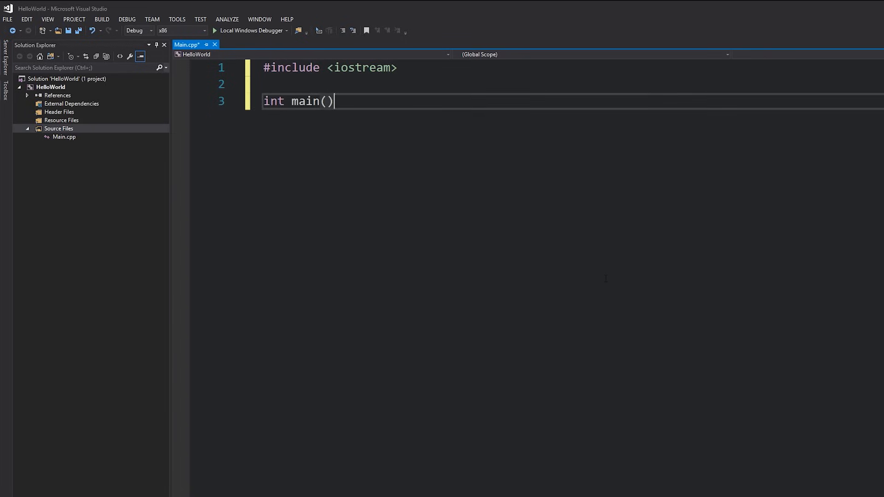
Write main printing "Hello World!" with std::cout and std::endl, then waiting on std::cin.get()
{"action": "type", "text": "{\\n\tstd::cout"}
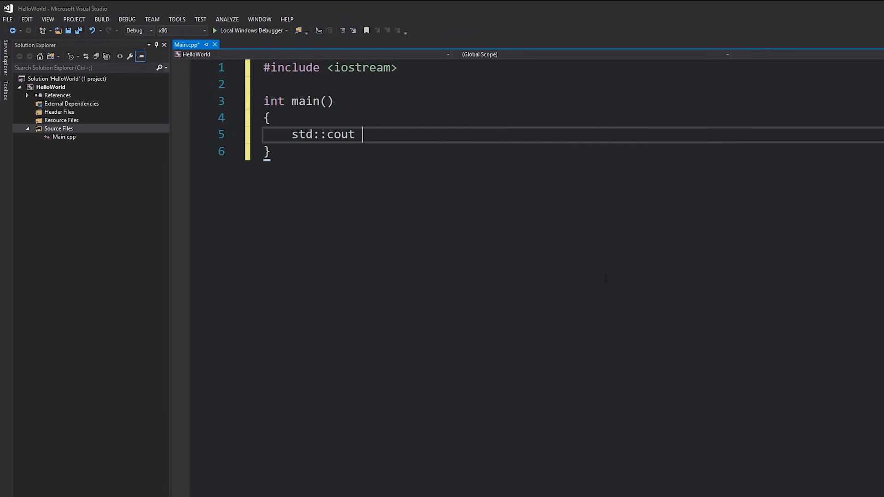
{"action": "type", "text": "<<"}
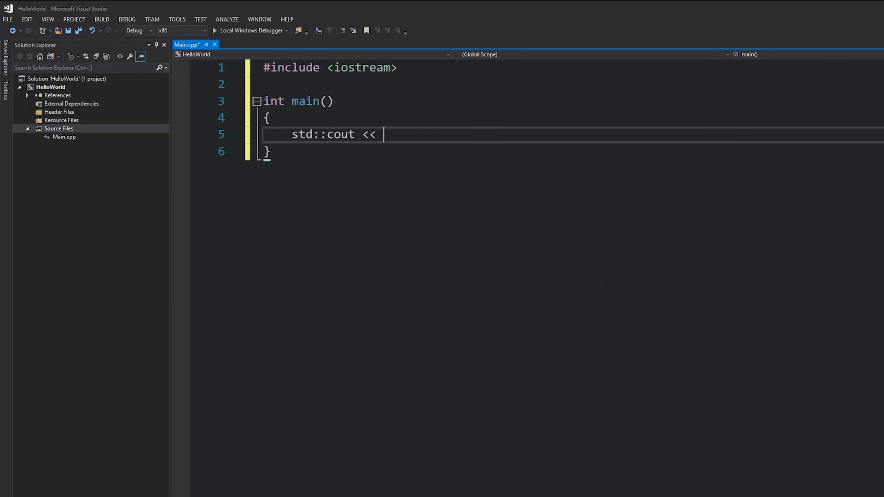
{"action": "type", "text": "\"Hello World!\""}
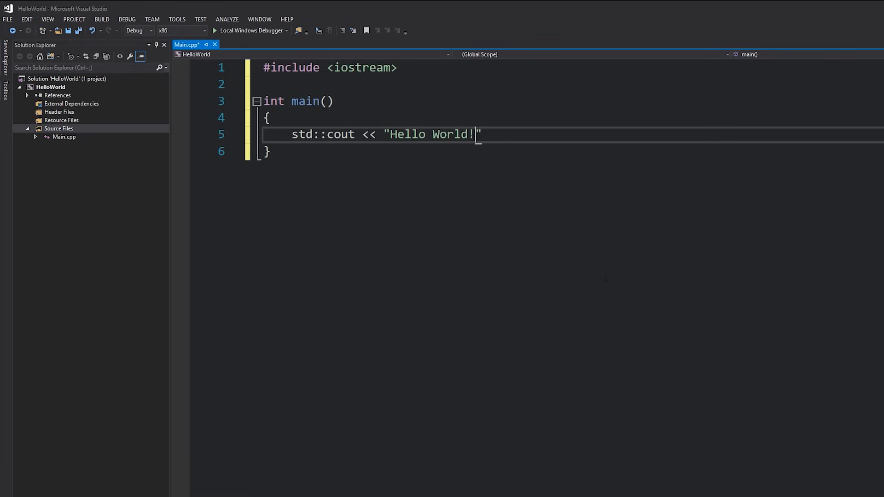
{"action": "type", "text": "<< std::endl"}
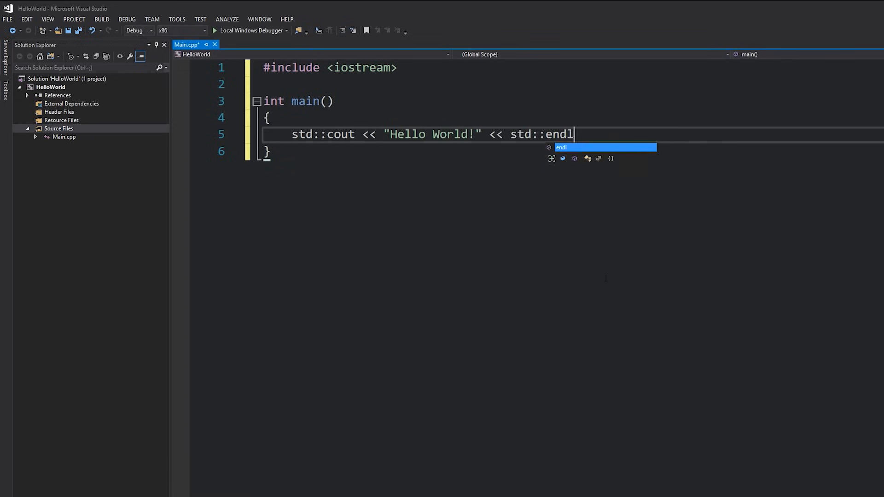
{"action": "type", "text": ";"}
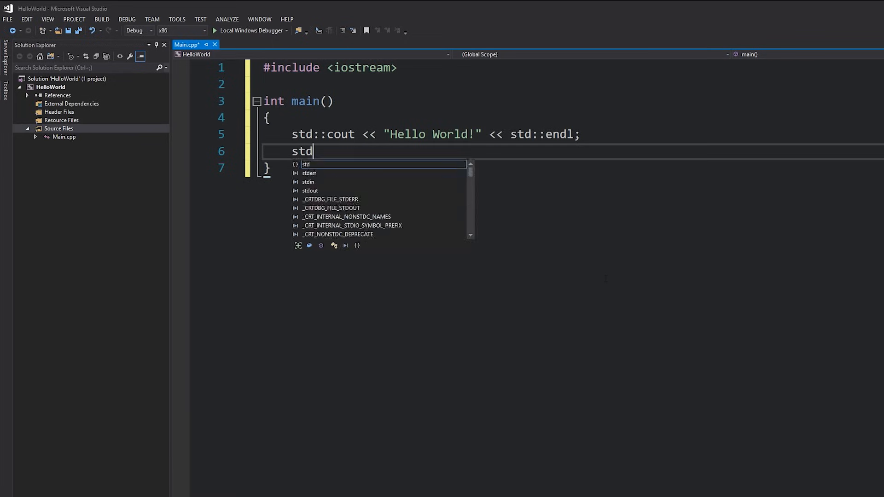
{"action": "type", "text": "::cin.get()"}
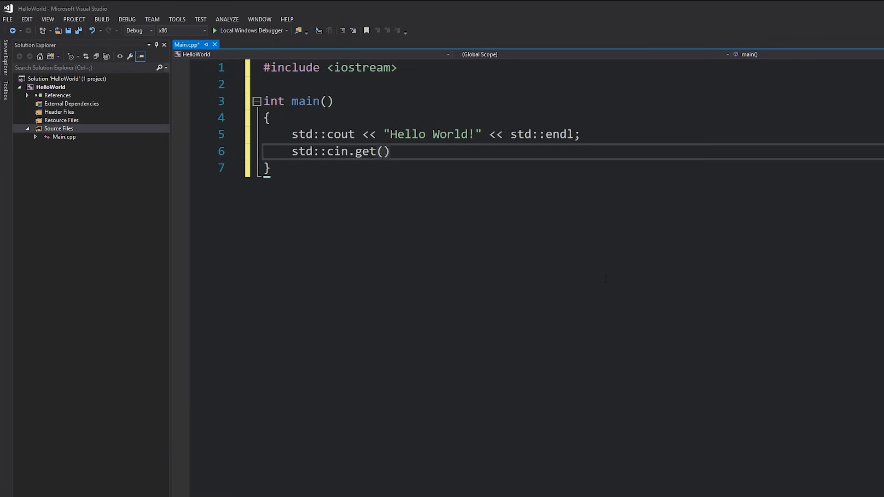
{"action": "type", "text": ";"}
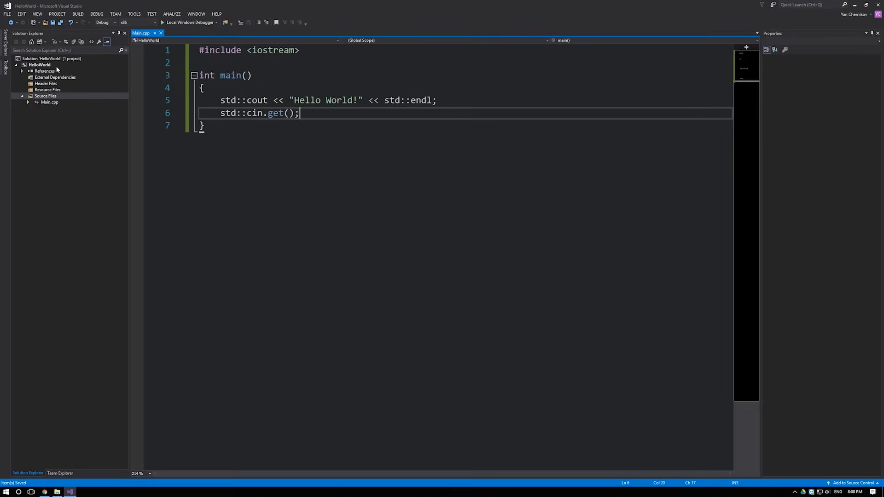
Build the solution and check the Output window shows HelloWorld.exe with 1 succeeded
{"action": "left_click", "coordinate": [40, 64]}
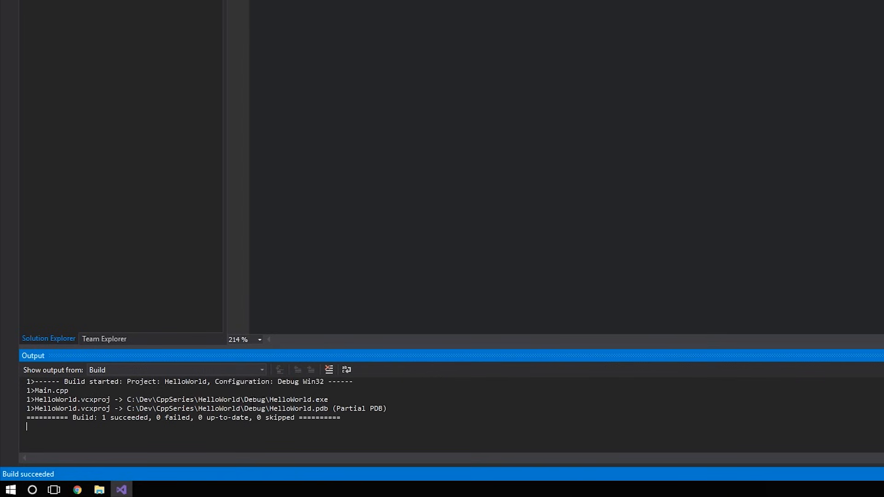
{"action": "double_click", "coordinate": [298, 399]}
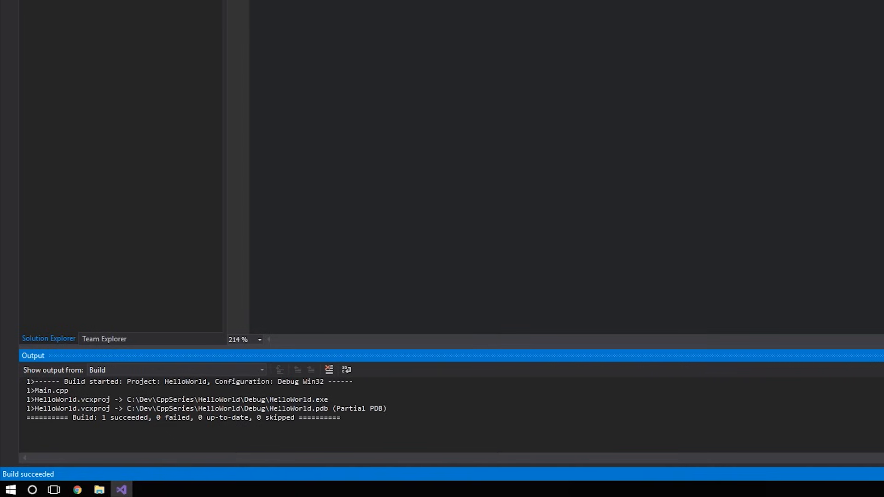
{"action": "left_click_drag", "start_coordinate": [127, 399], "coordinate": [278, 399]}
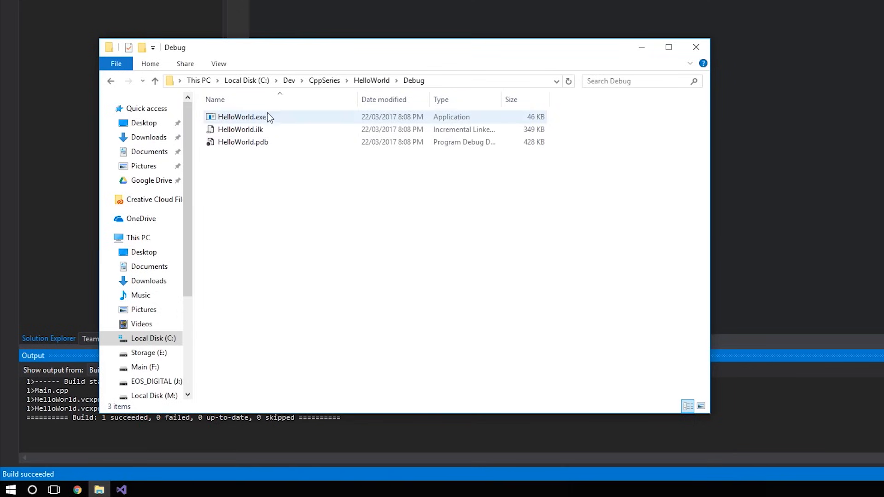
Run HelloWorld.exe from the Debug folder, then again via Local Windows Debugger
{"action": "double_click", "coordinate": [241, 117]}
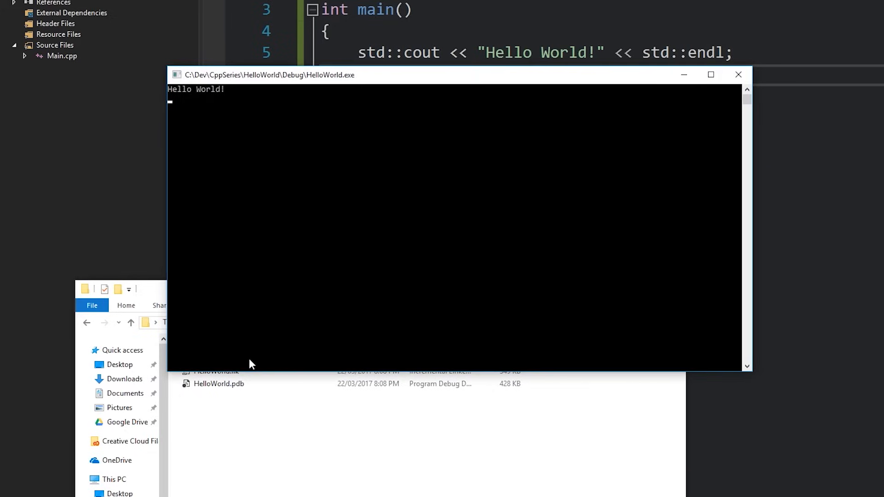
{"action": "mouse_move", "coordinate": [523, 209]}
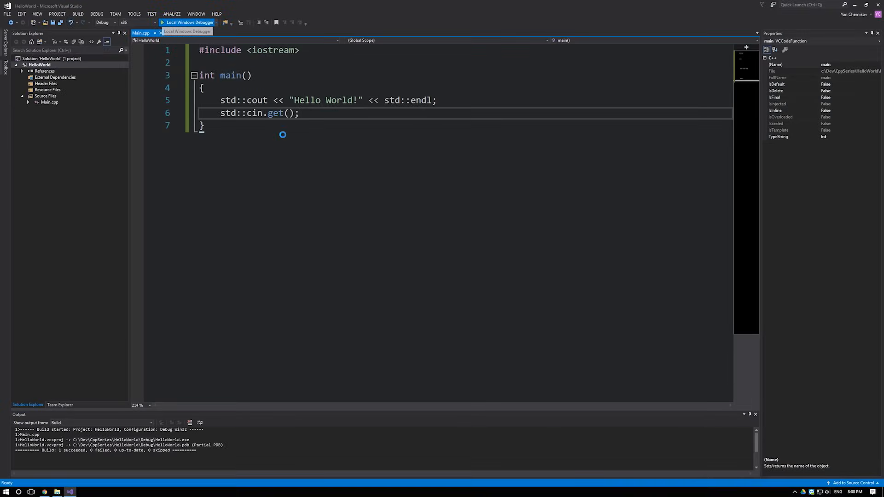
{"action": "left_click", "coordinate": [189, 23]}
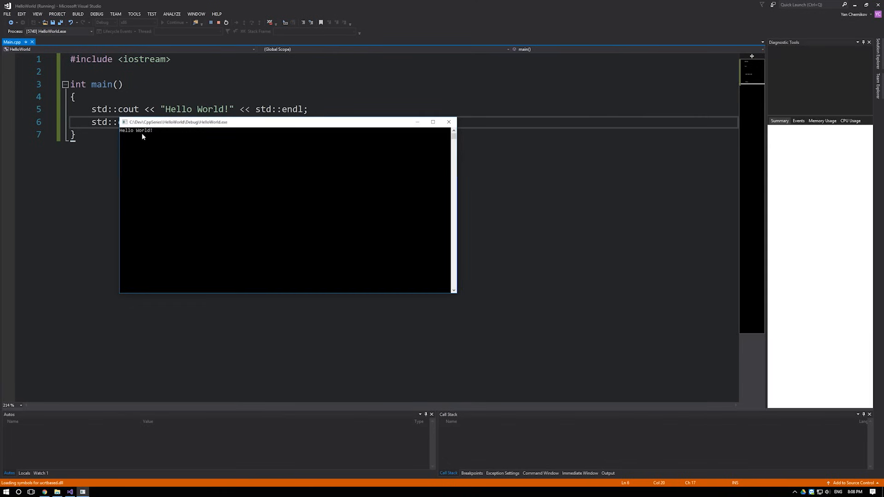